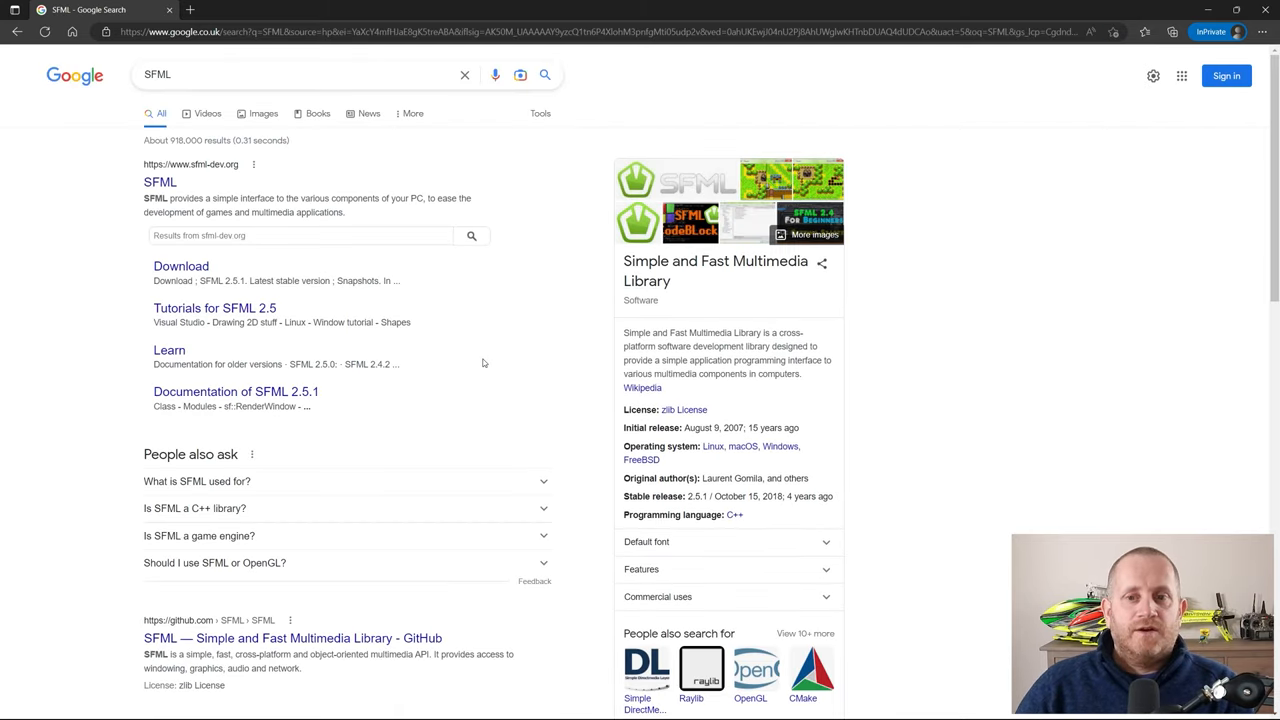
mouse_move(567, 377)
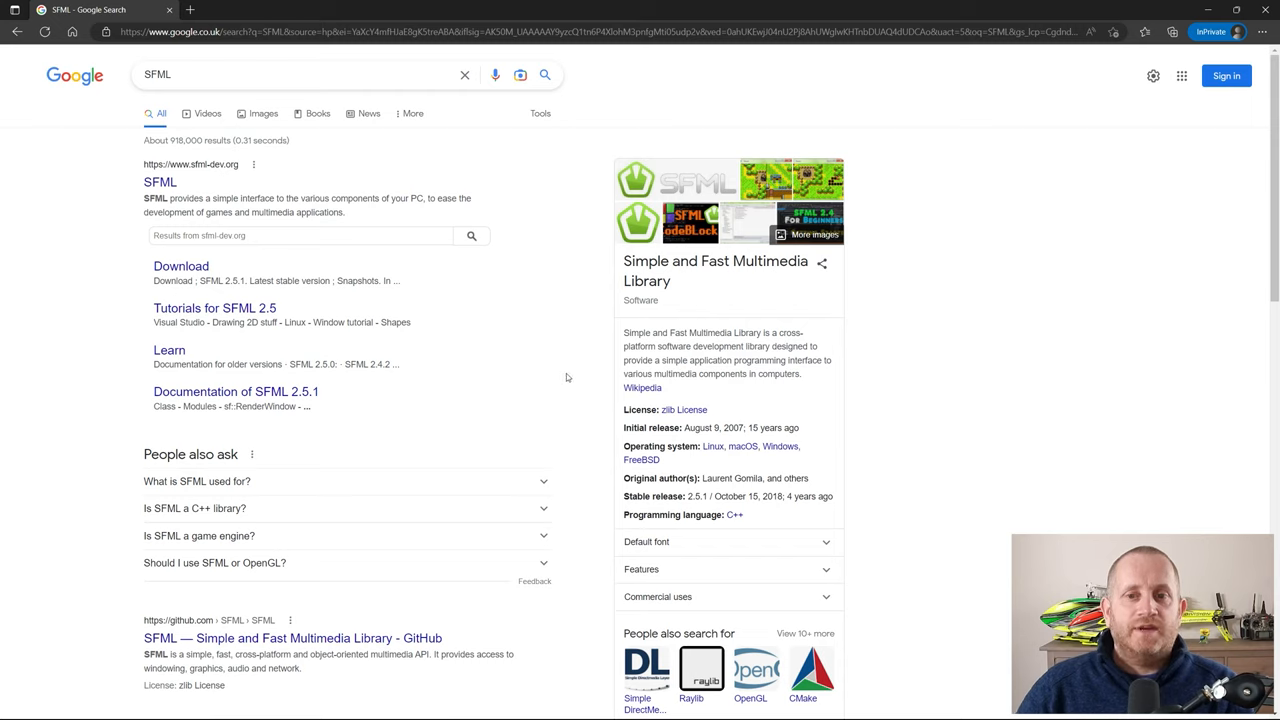
mouse_move(475, 167)
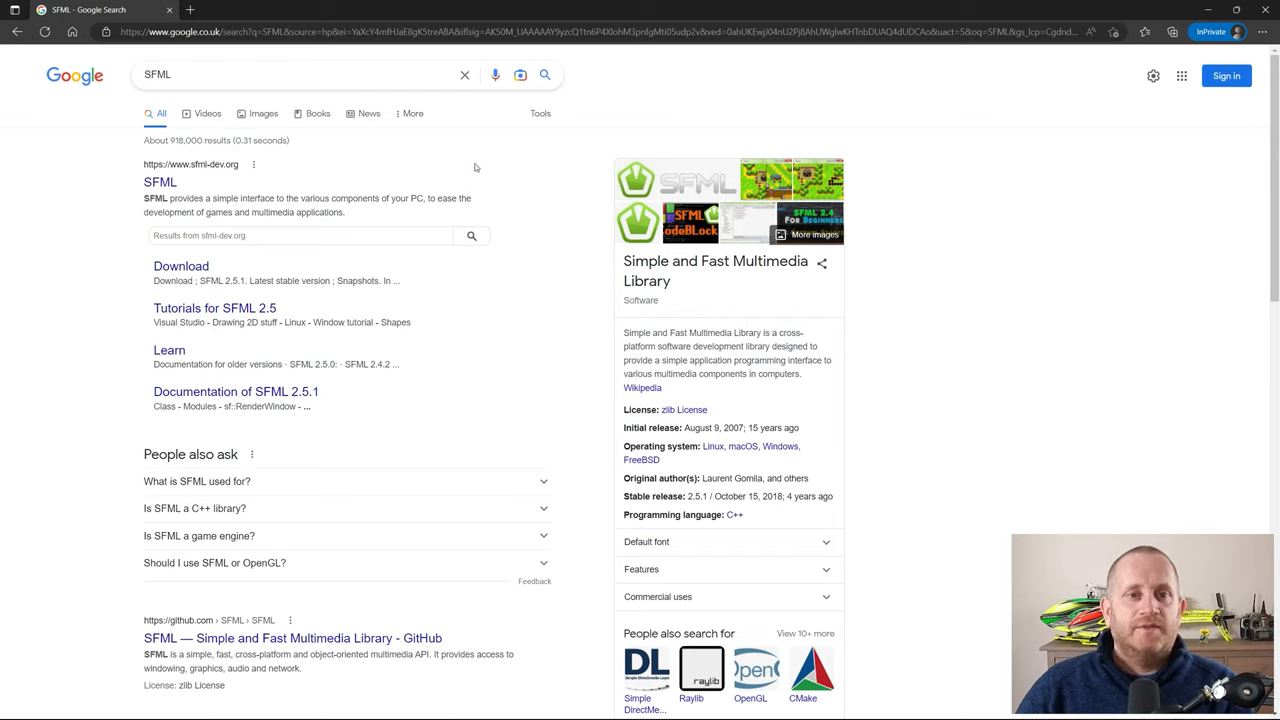
- Go from the sfml-dev.org search result to Learn > Tutorials and browse the SFML 2.5 list
click(160, 182)
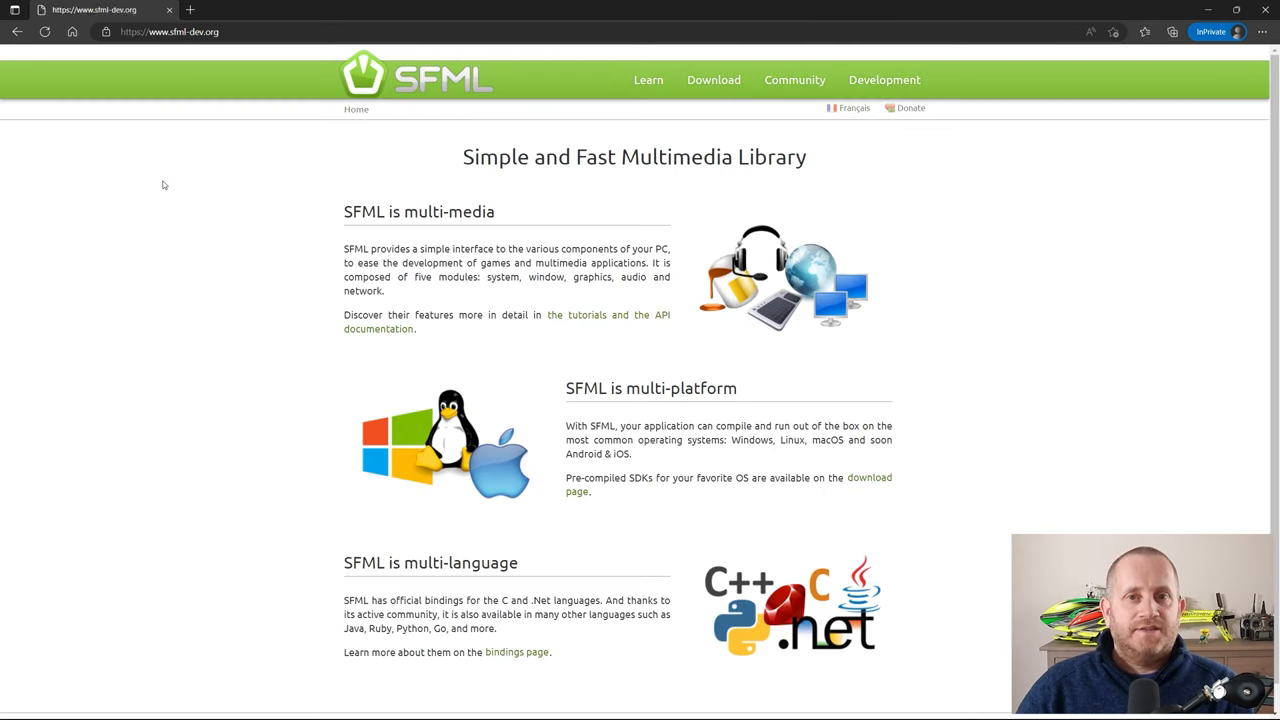
mouse_move(181, 316)
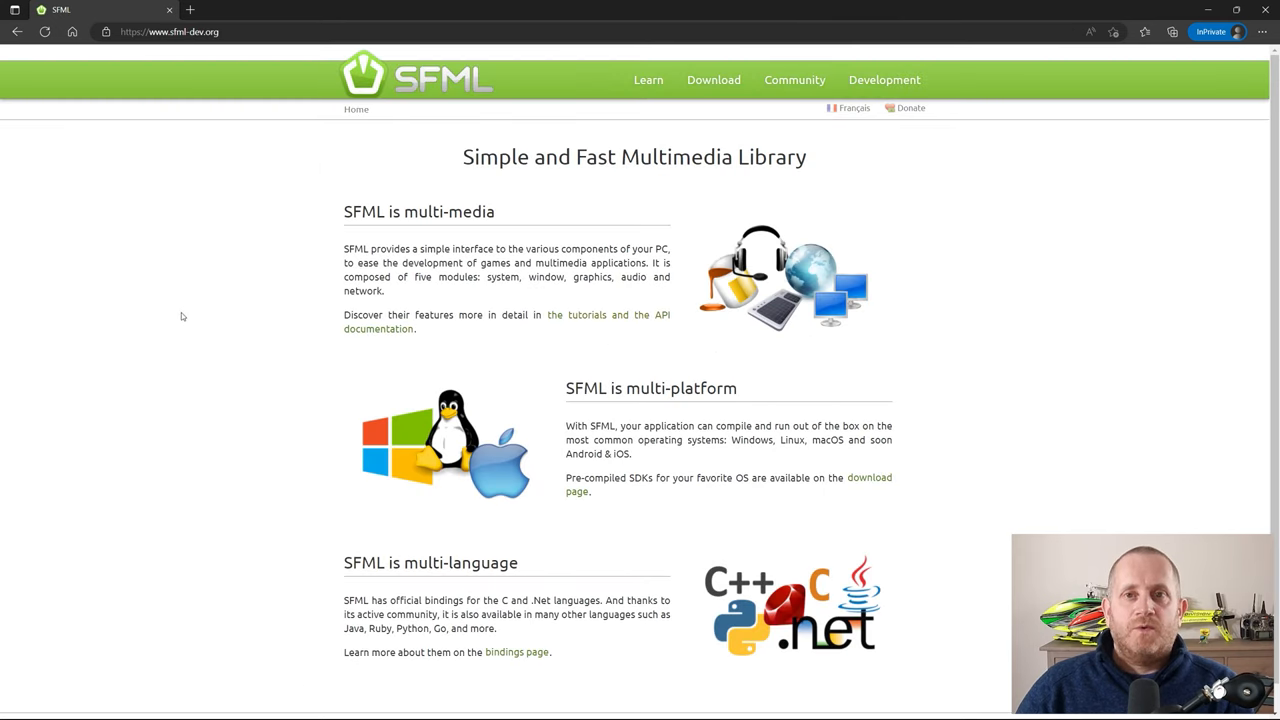
mouse_move(250, 313)
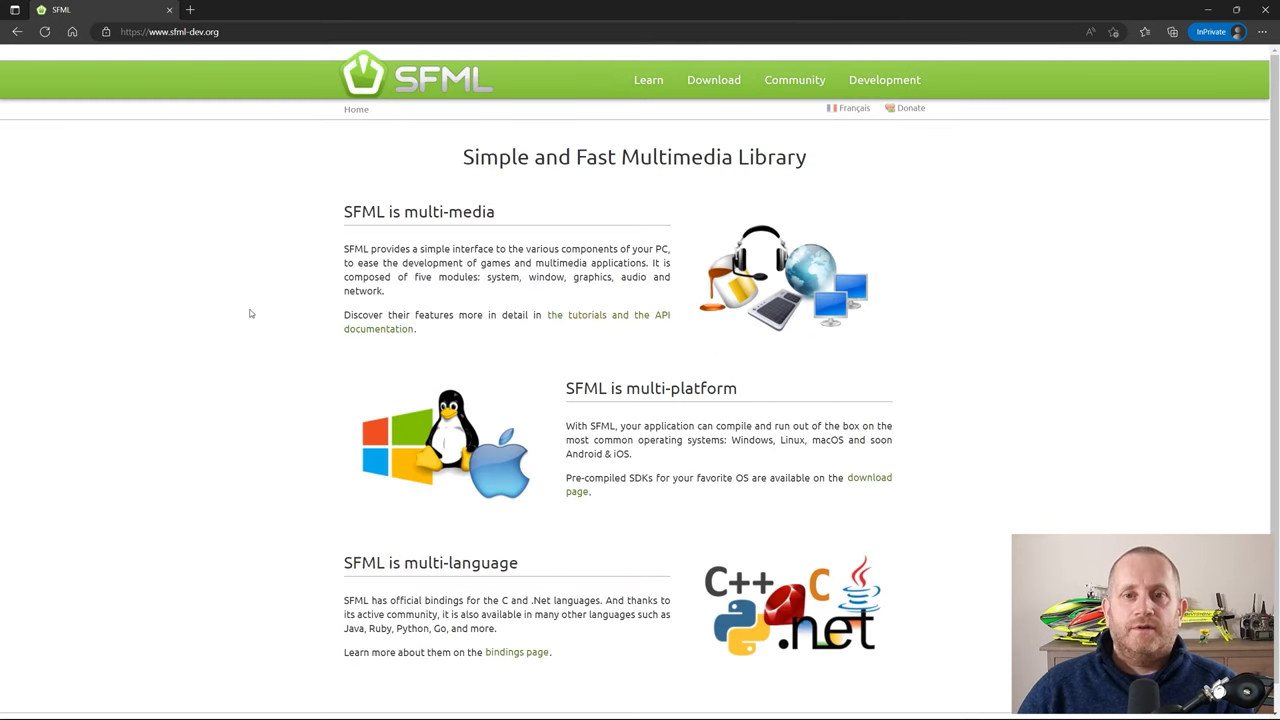
mouse_move(648, 80)
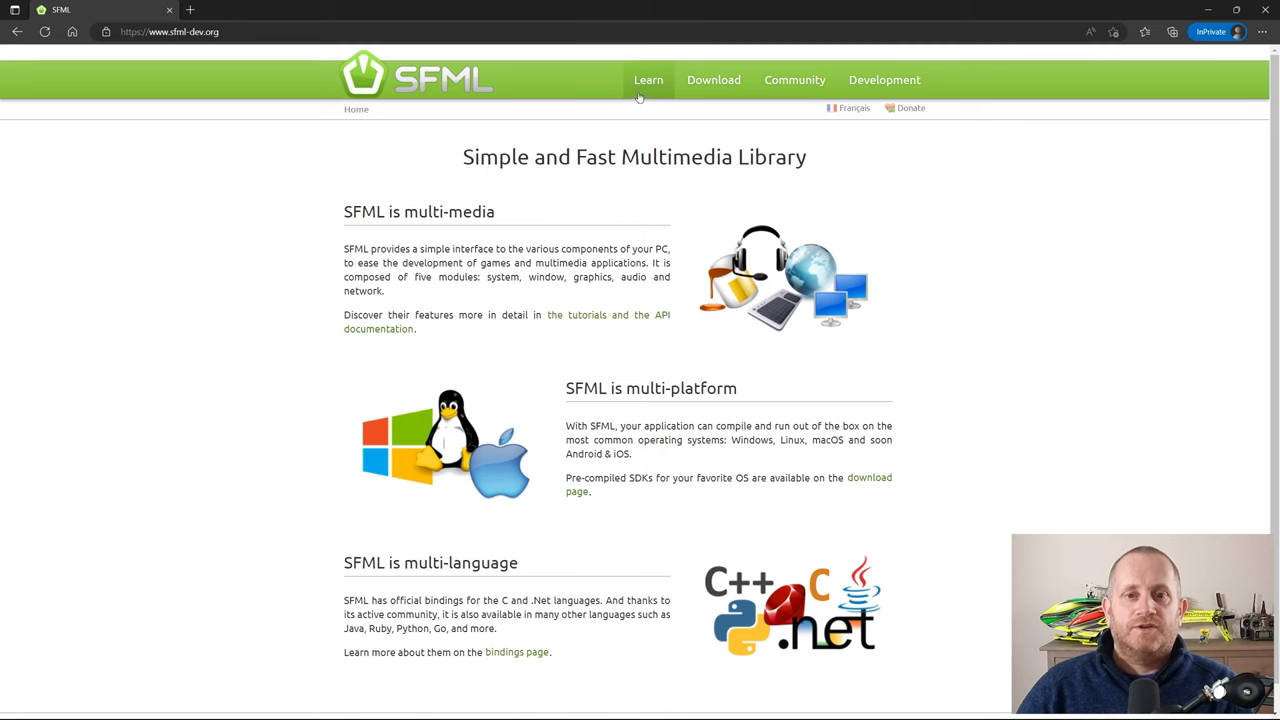
click(648, 80)
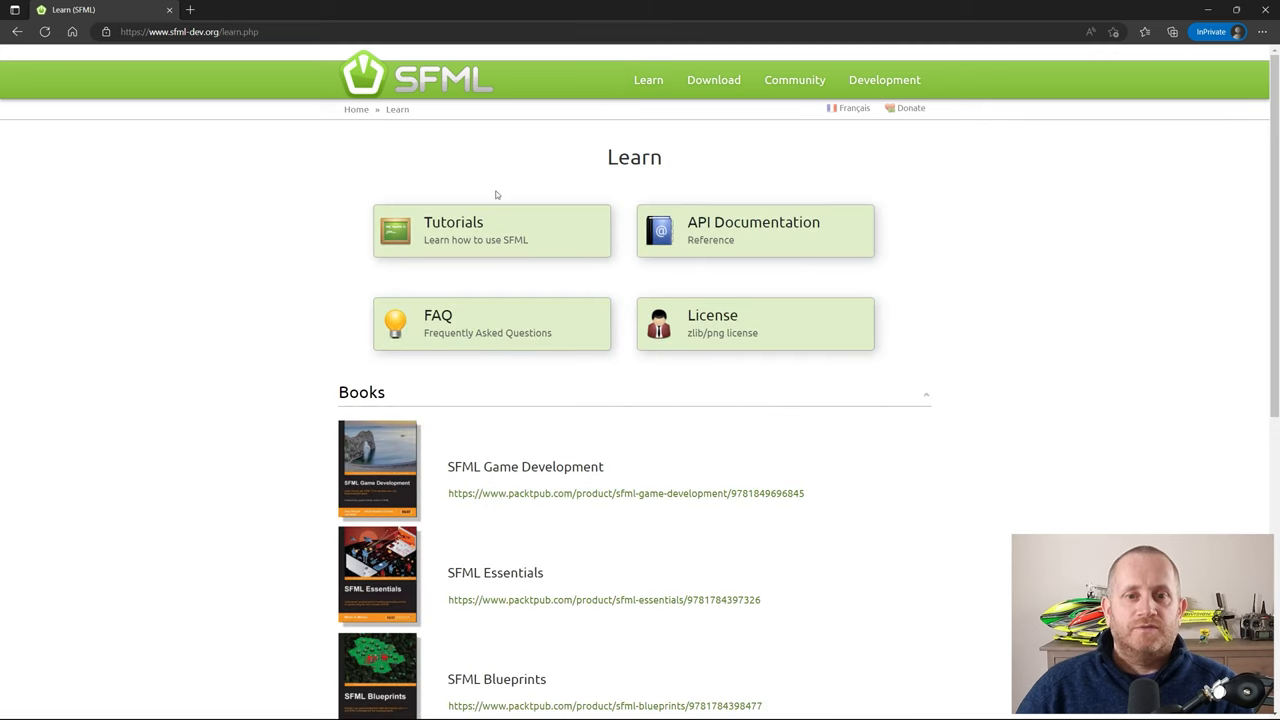
click(491, 230)
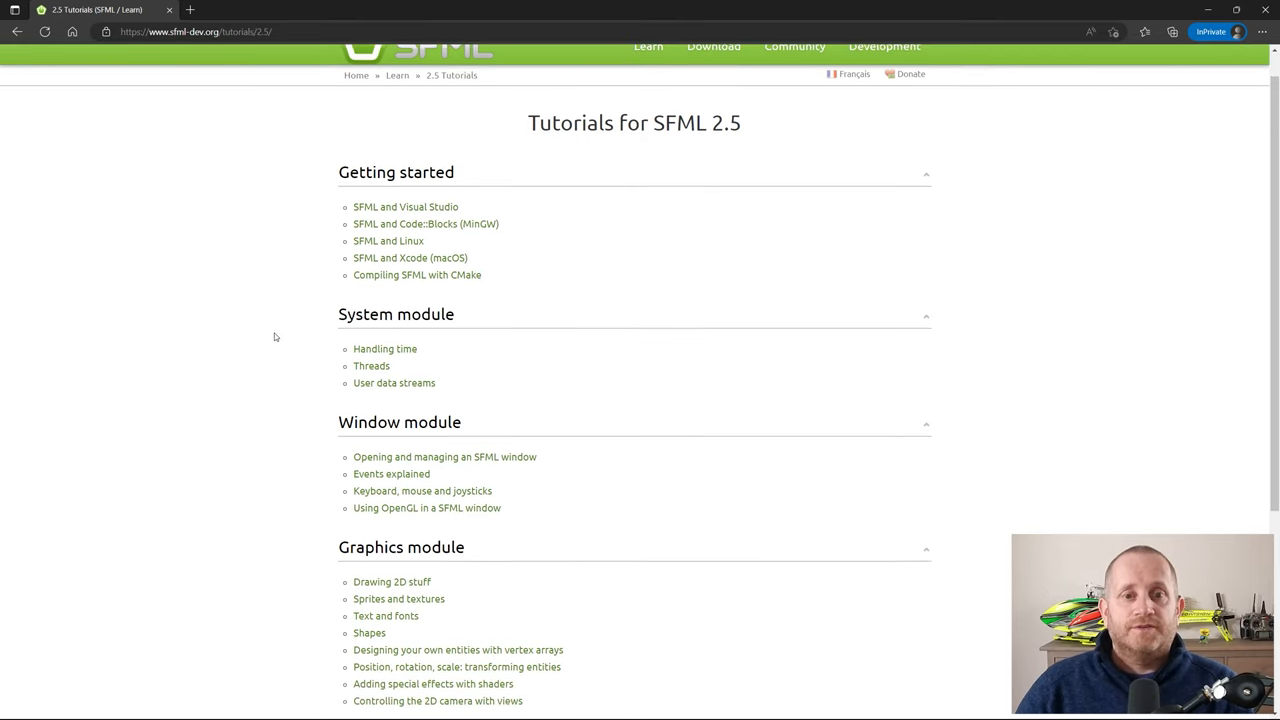
scroll(down, 3)
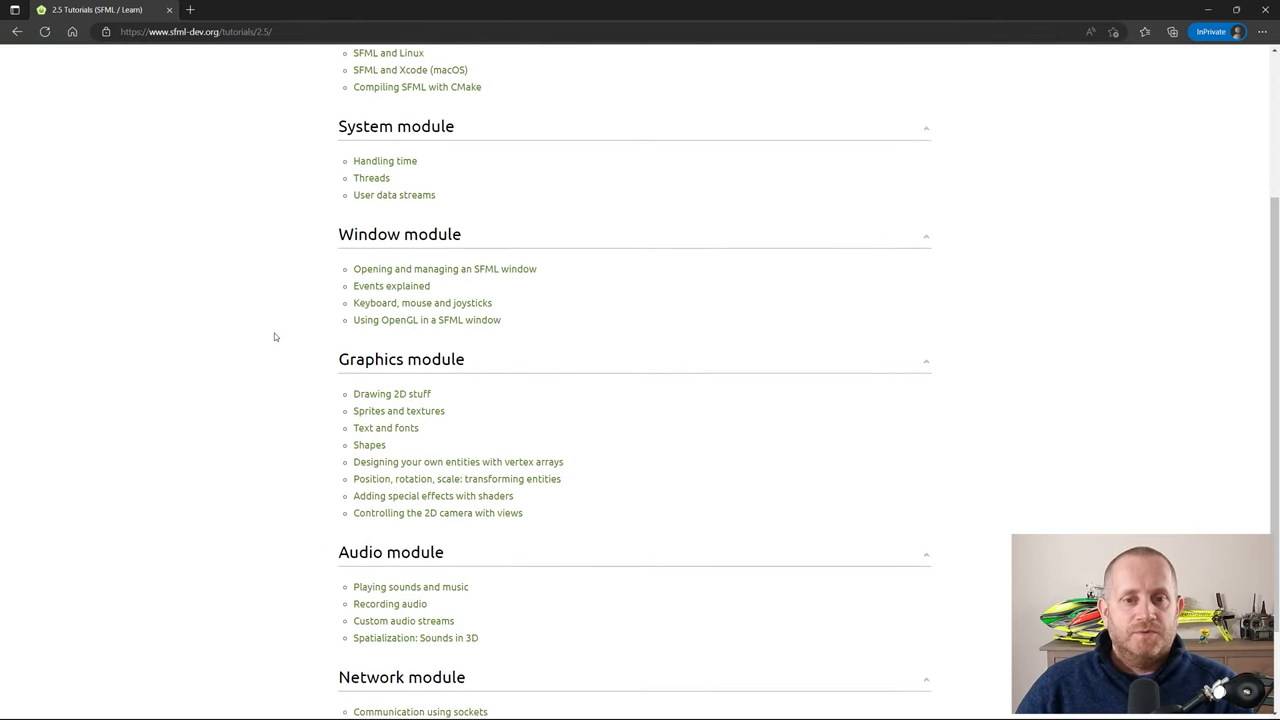
scroll(down, 3)
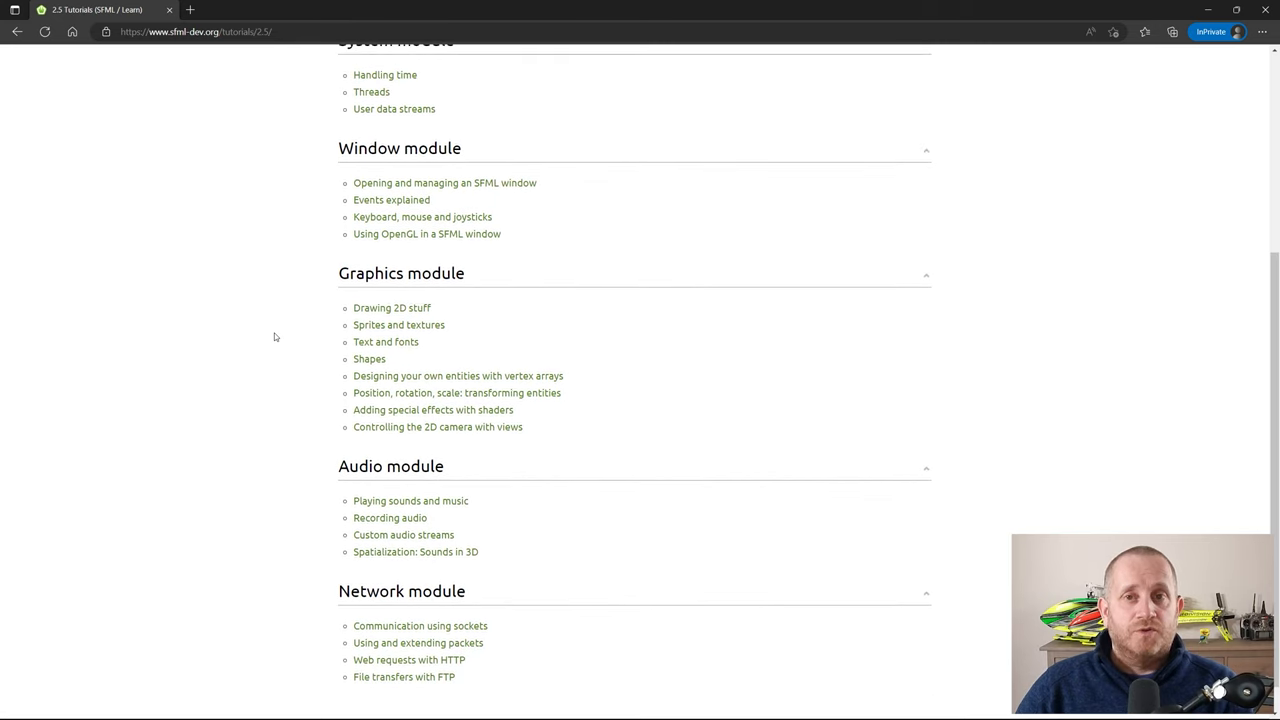
scroll(up, 3)
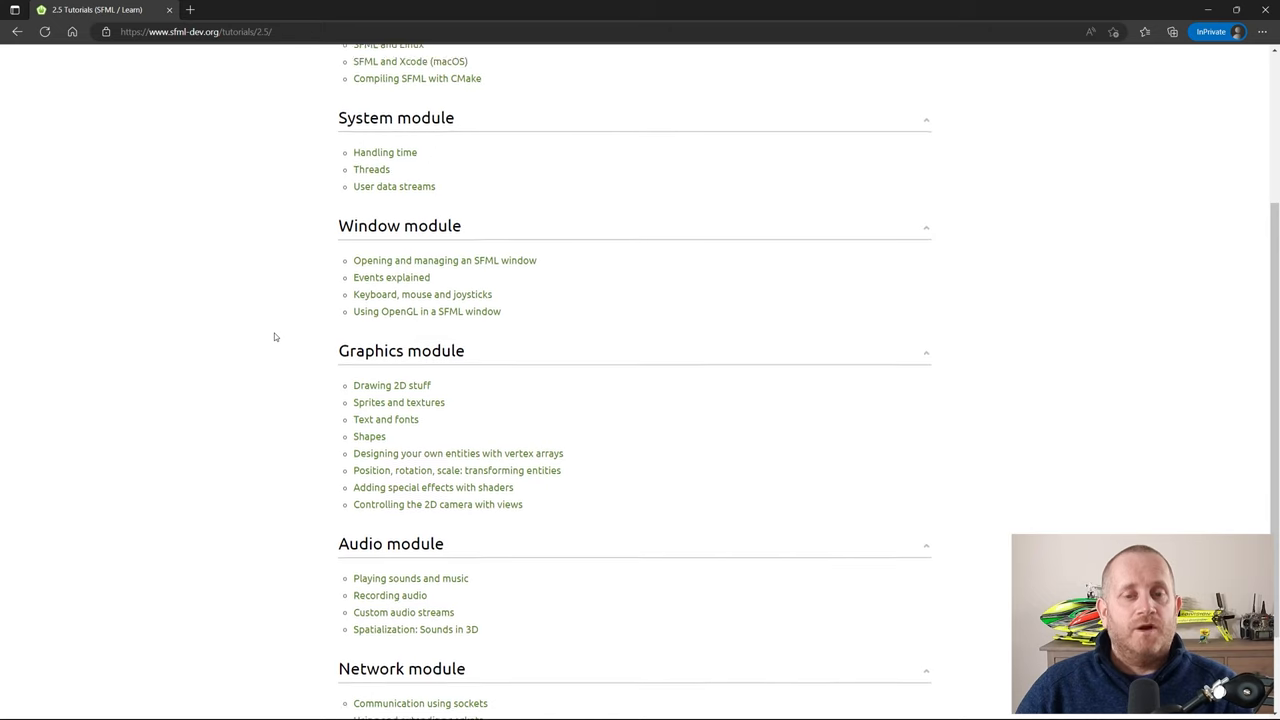
scroll(up, 3)
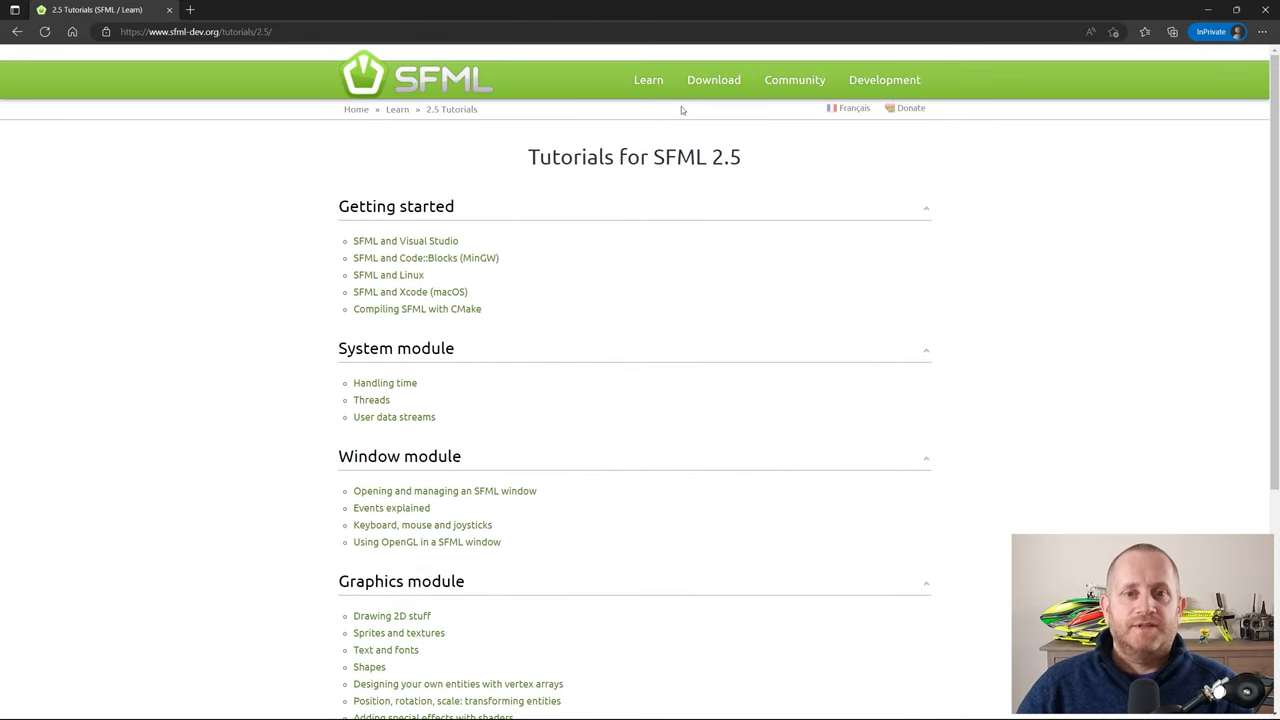
- Download the SFML 2.5.1 Visual C++ 15 (2017) 64-bit package from the Download page
click(713, 79)
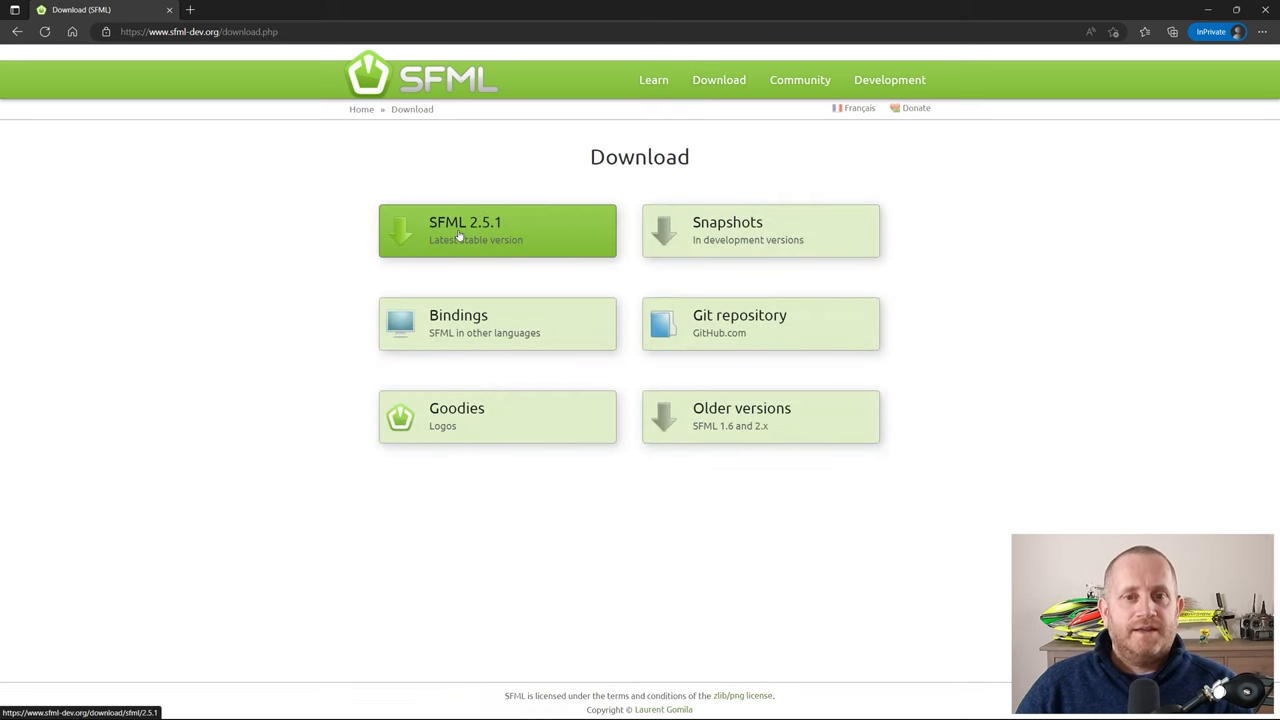
click(497, 230)
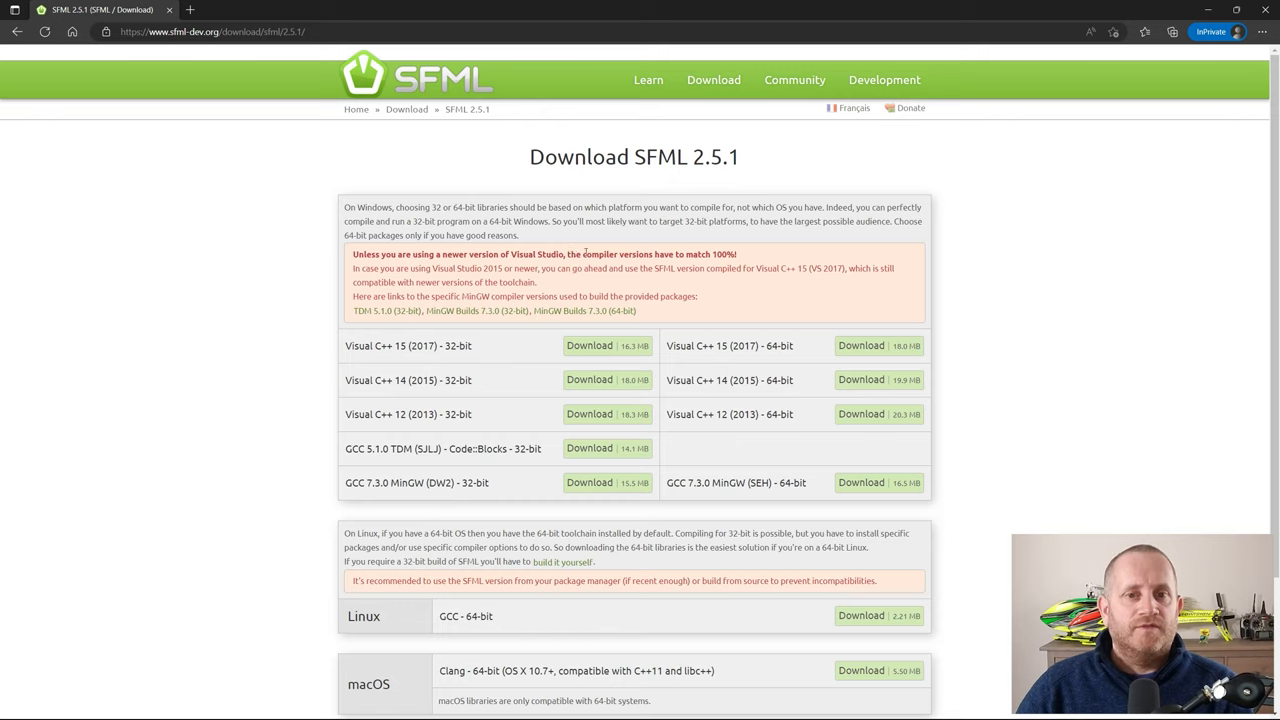
mouse_move(703, 316)
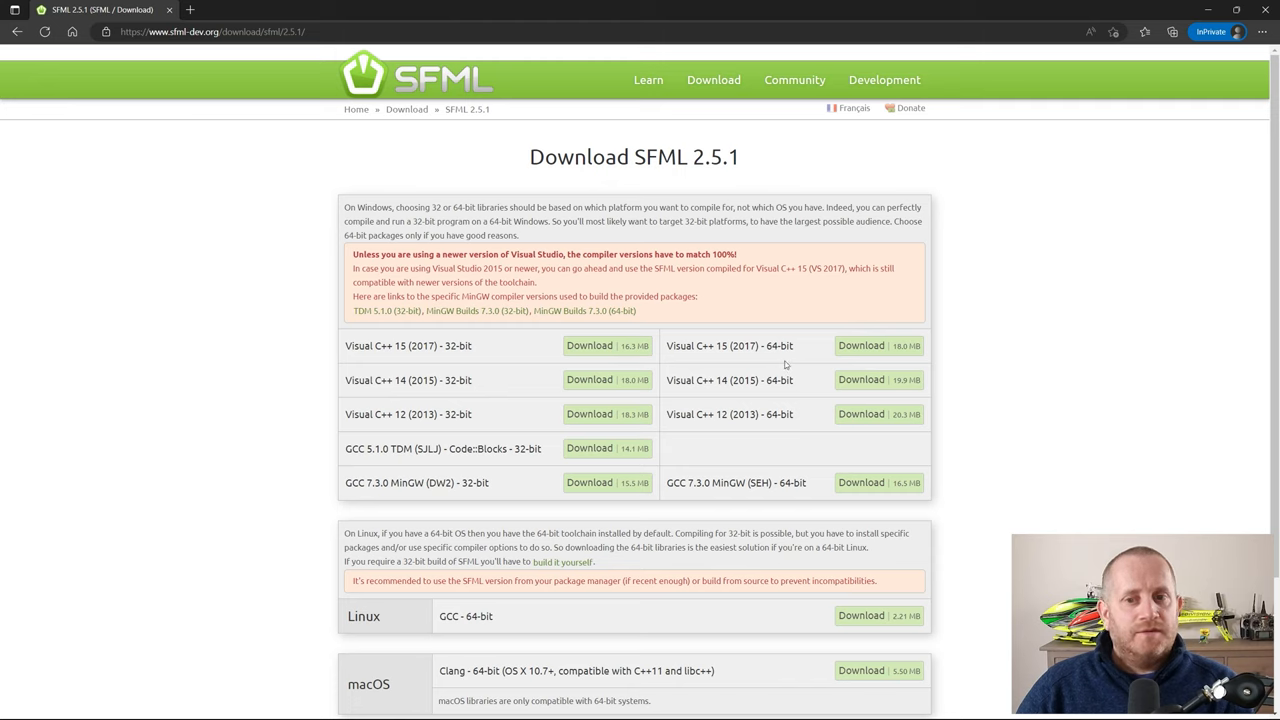
mouse_move(861, 345)
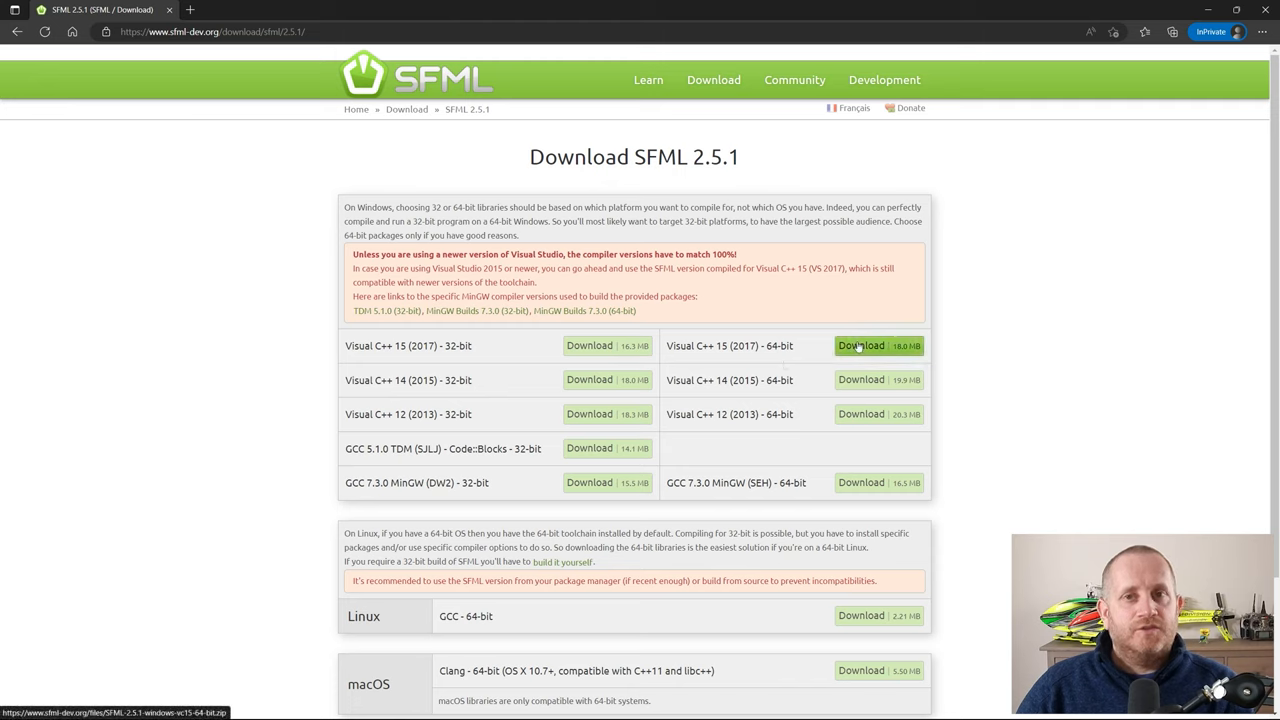
click(861, 346)
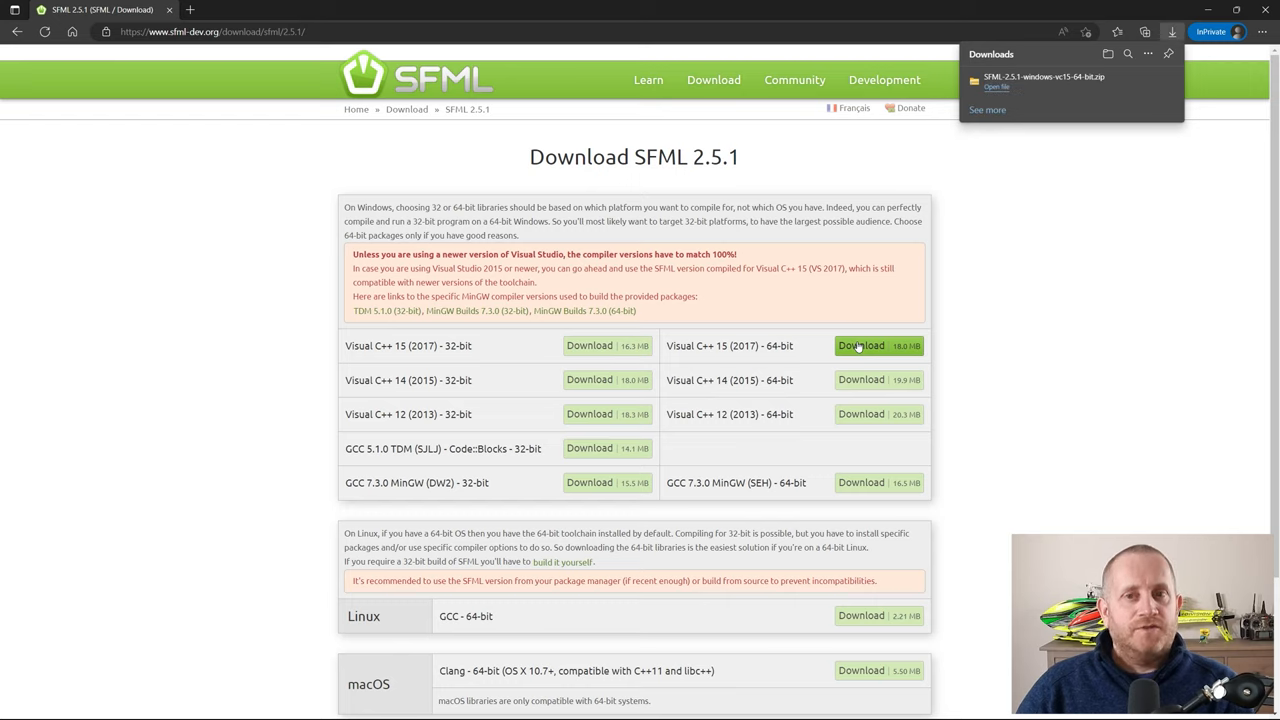
mouse_move(1021, 219)
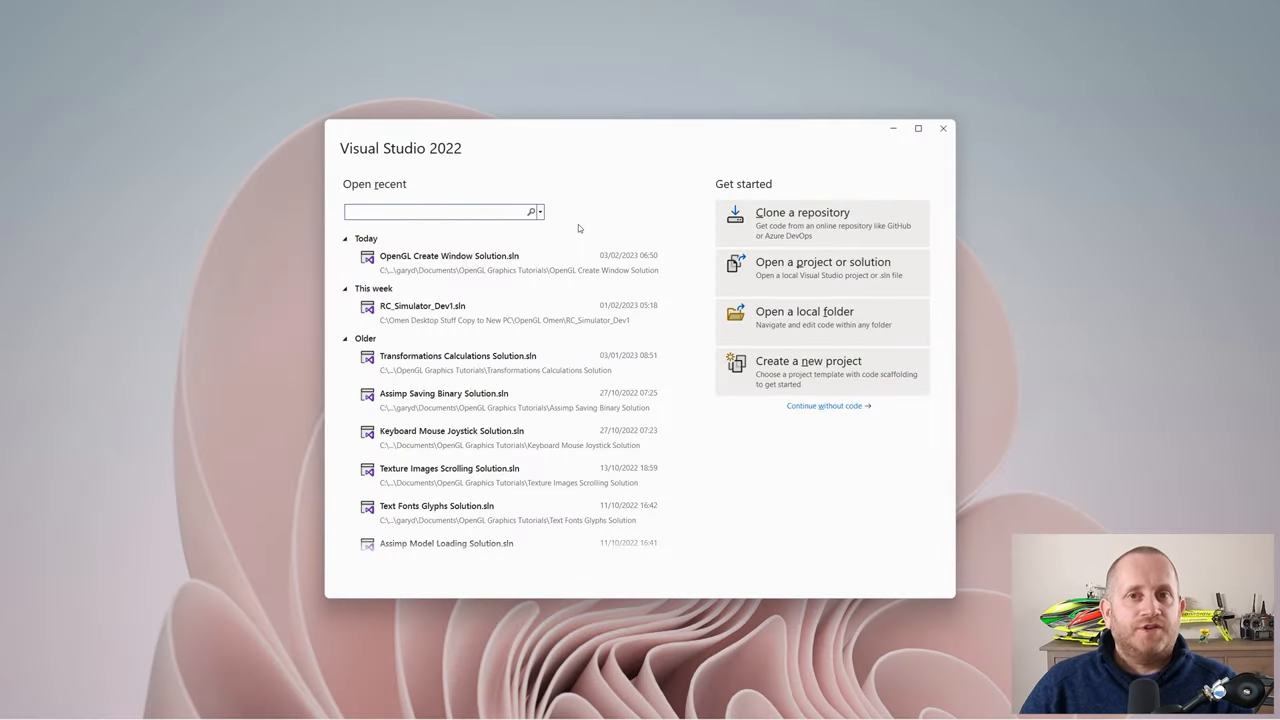
- Open the OpenGL Create Window solution and view Linker > Input Additional Dependencies in Project Properties
click(449, 262)
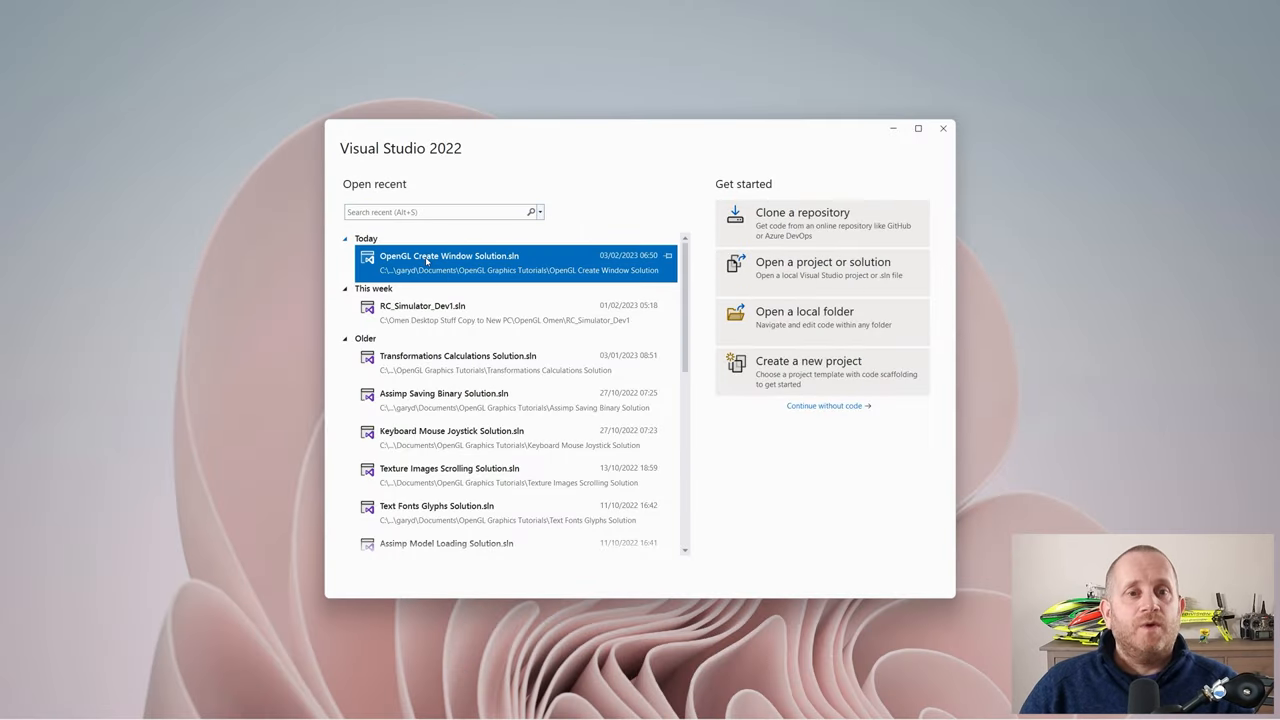
double_click(449, 262)
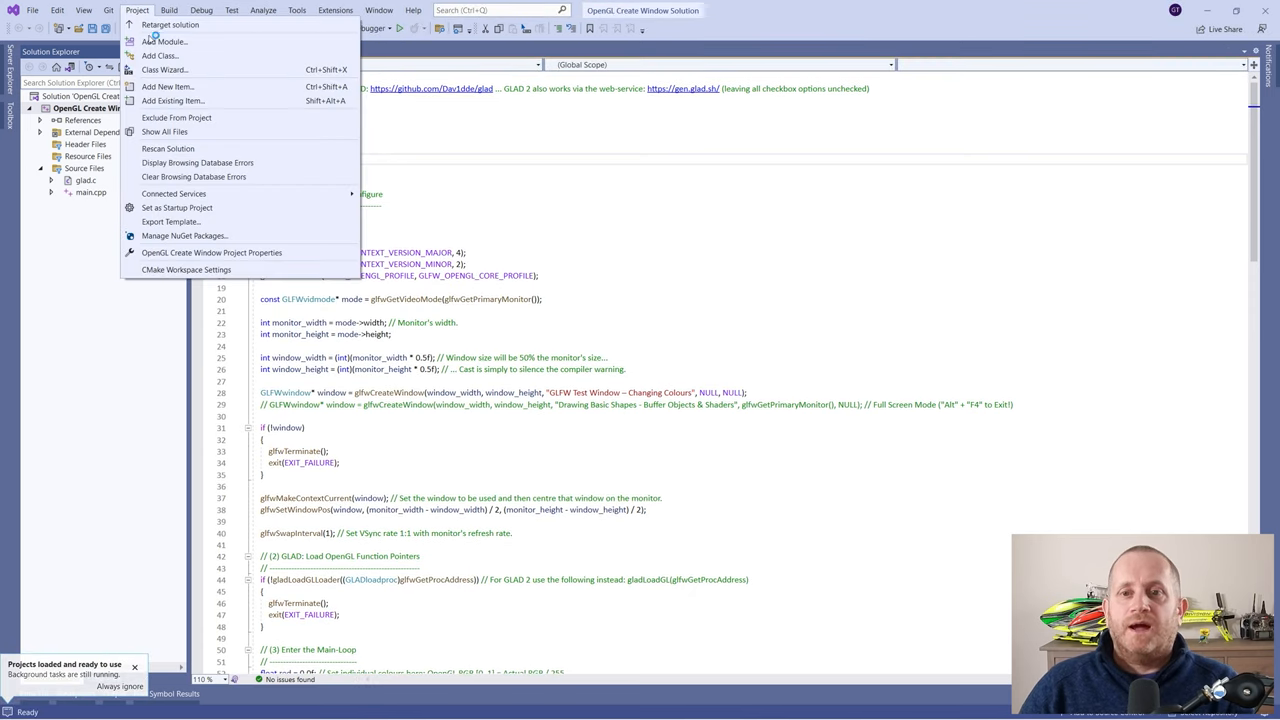
click(211, 252)
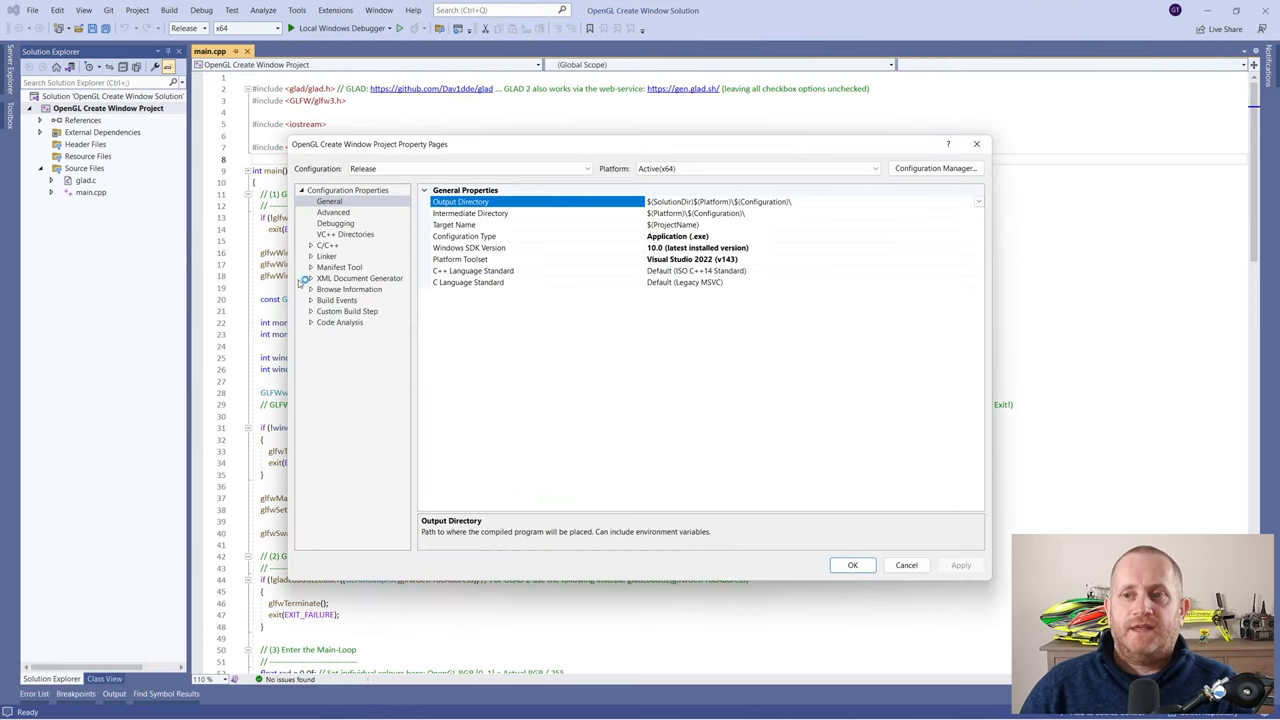
click(311, 256)
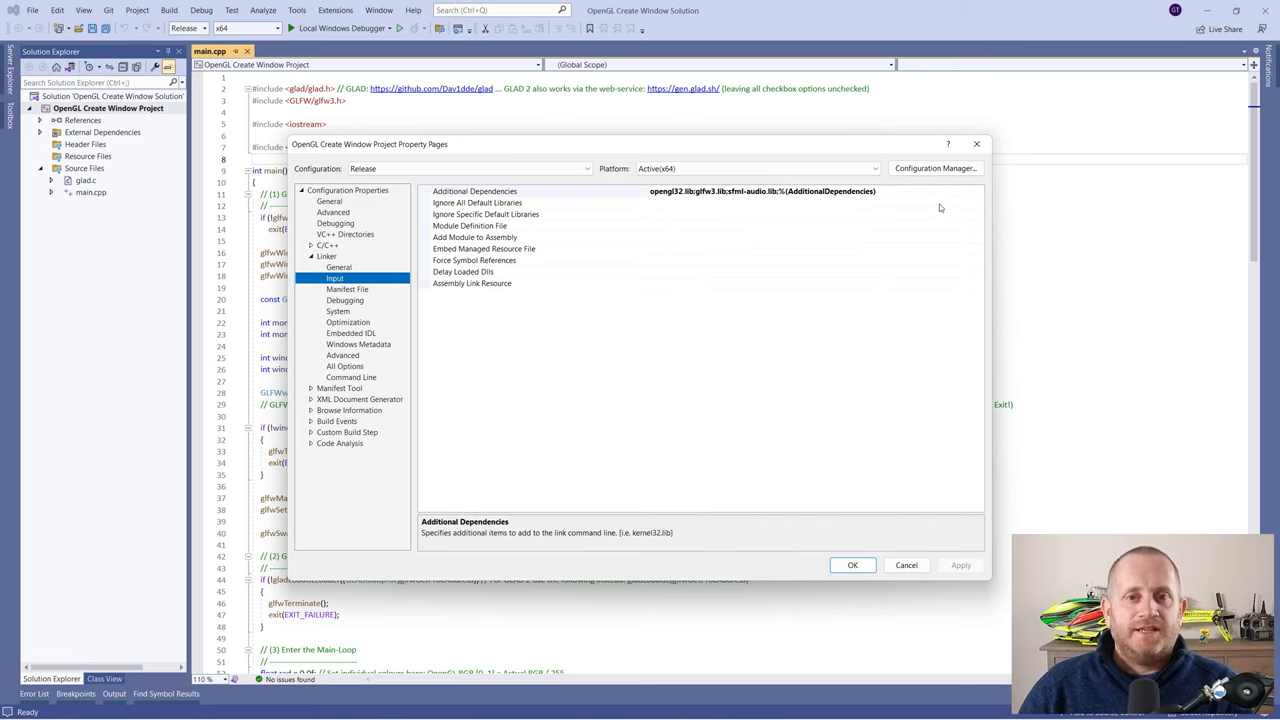
click(977, 191)
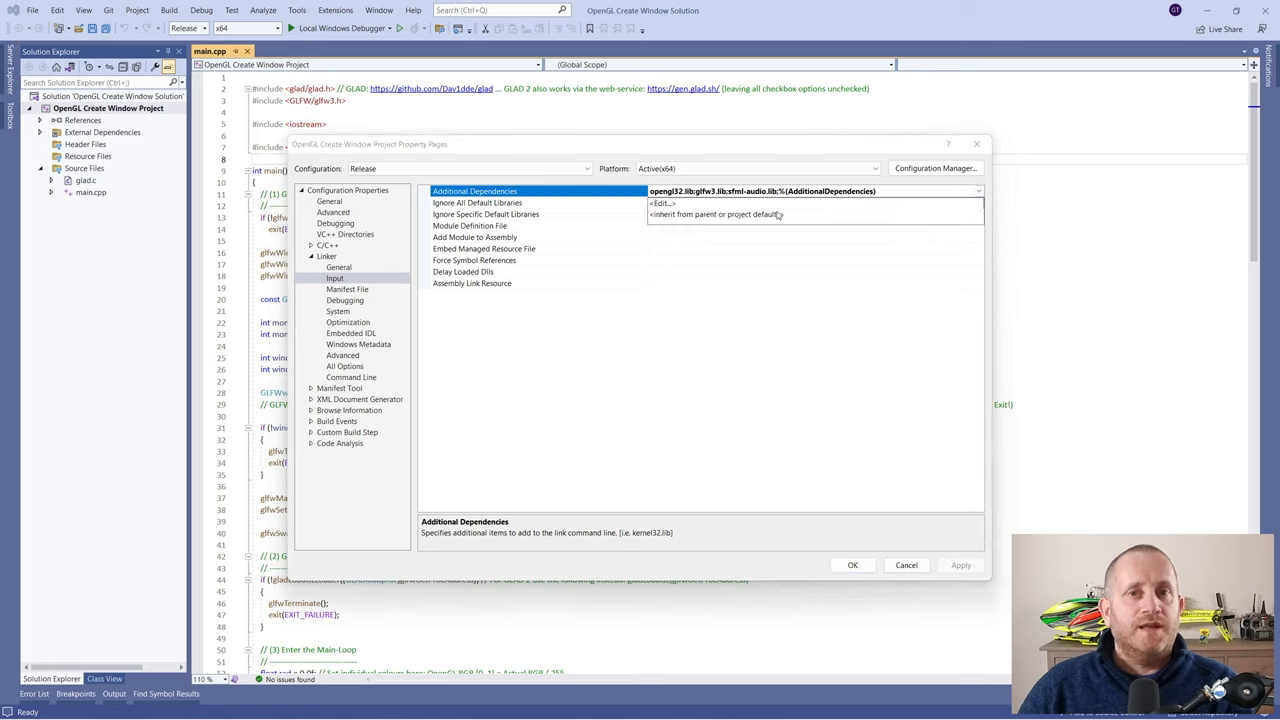
click(662, 203)
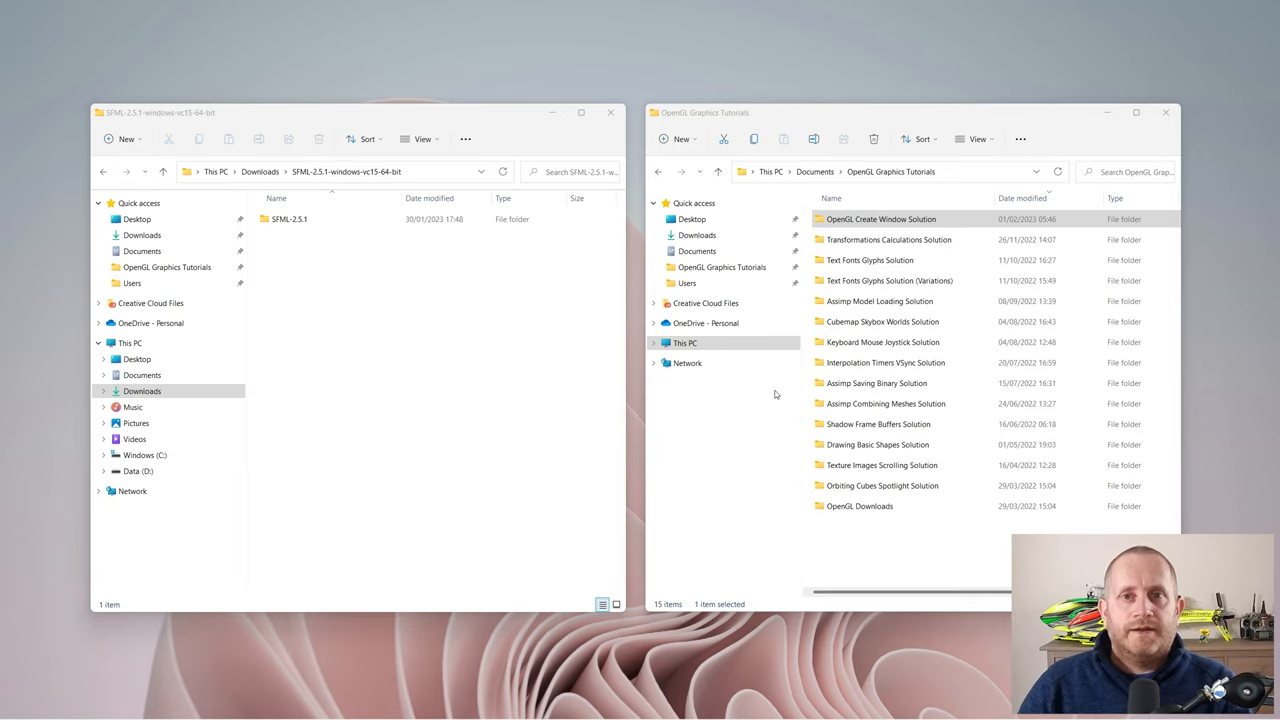
mouse_move(849, 290)
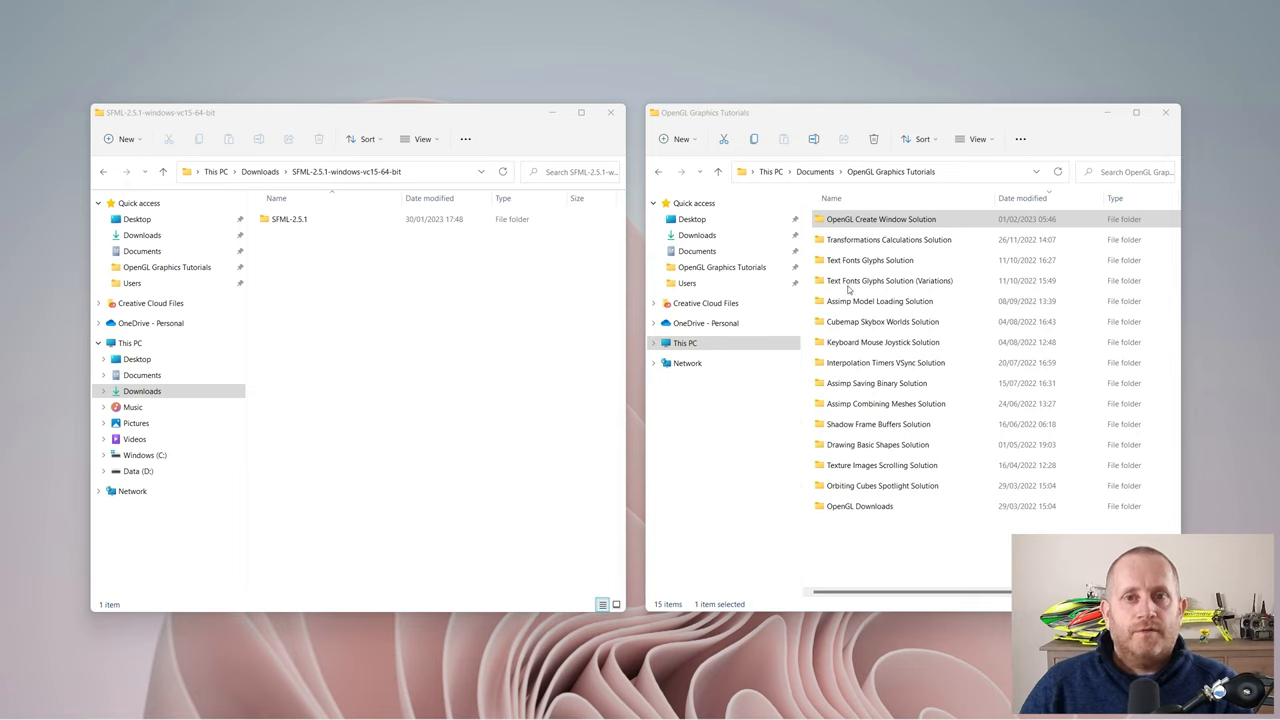
- In one Explorer window, open the project's Includes > SFML (Original) folder
double_click(880, 218)
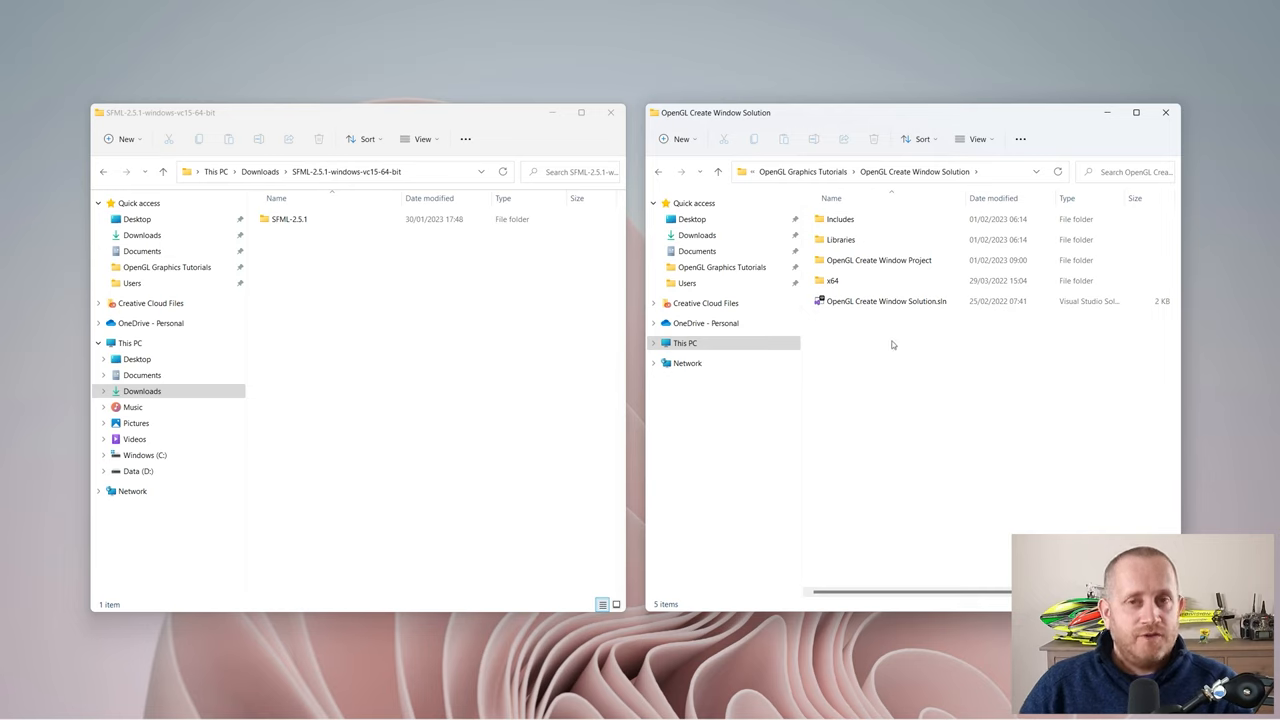
mouse_move(800, 171)
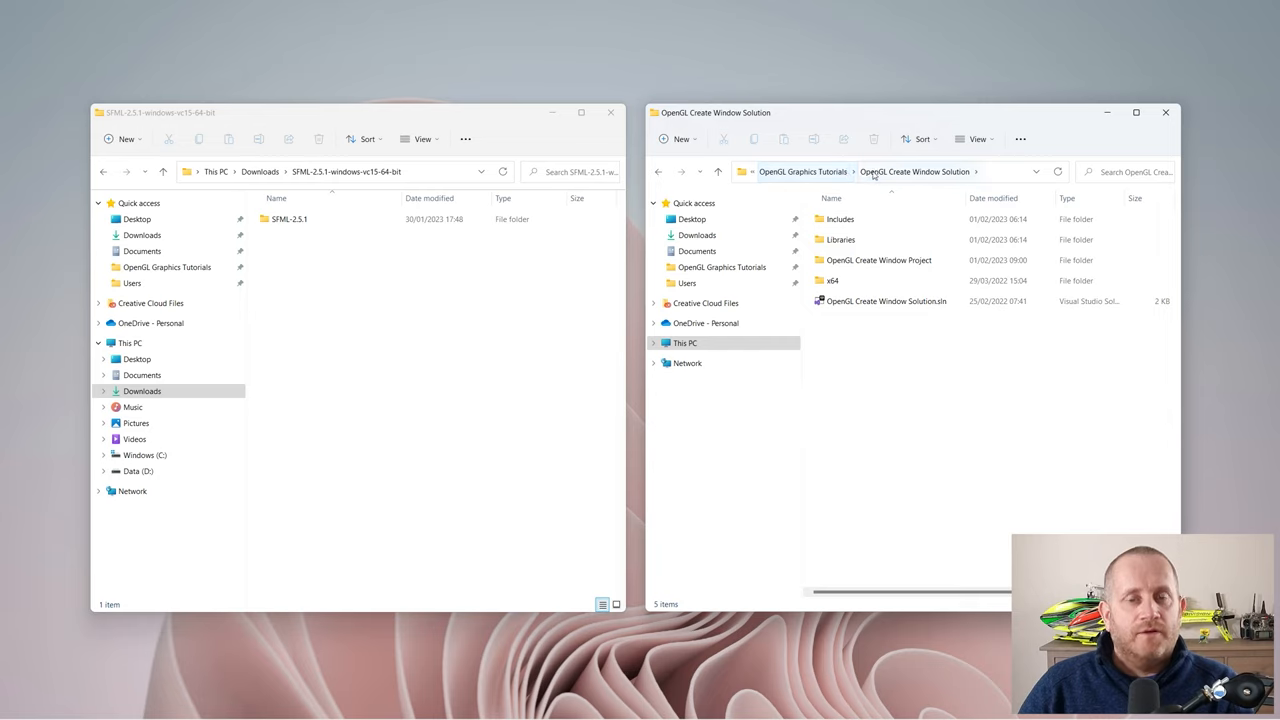
click(840, 219)
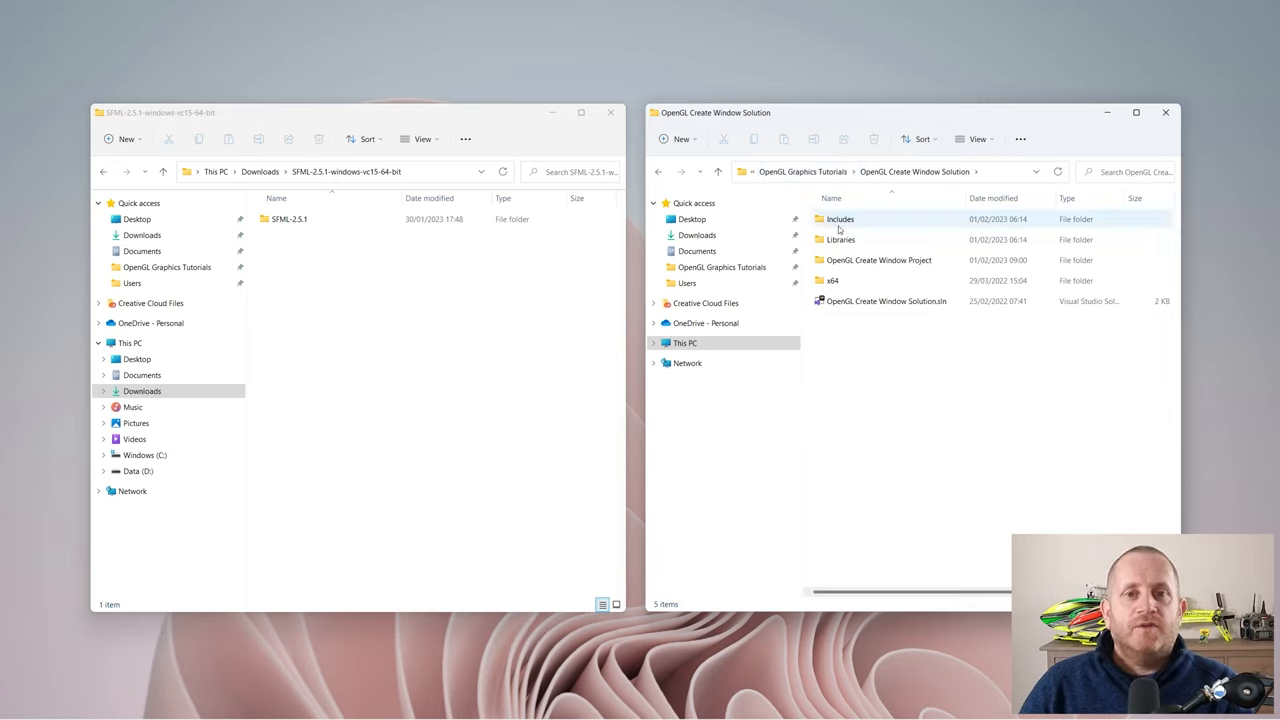
double_click(839, 219)
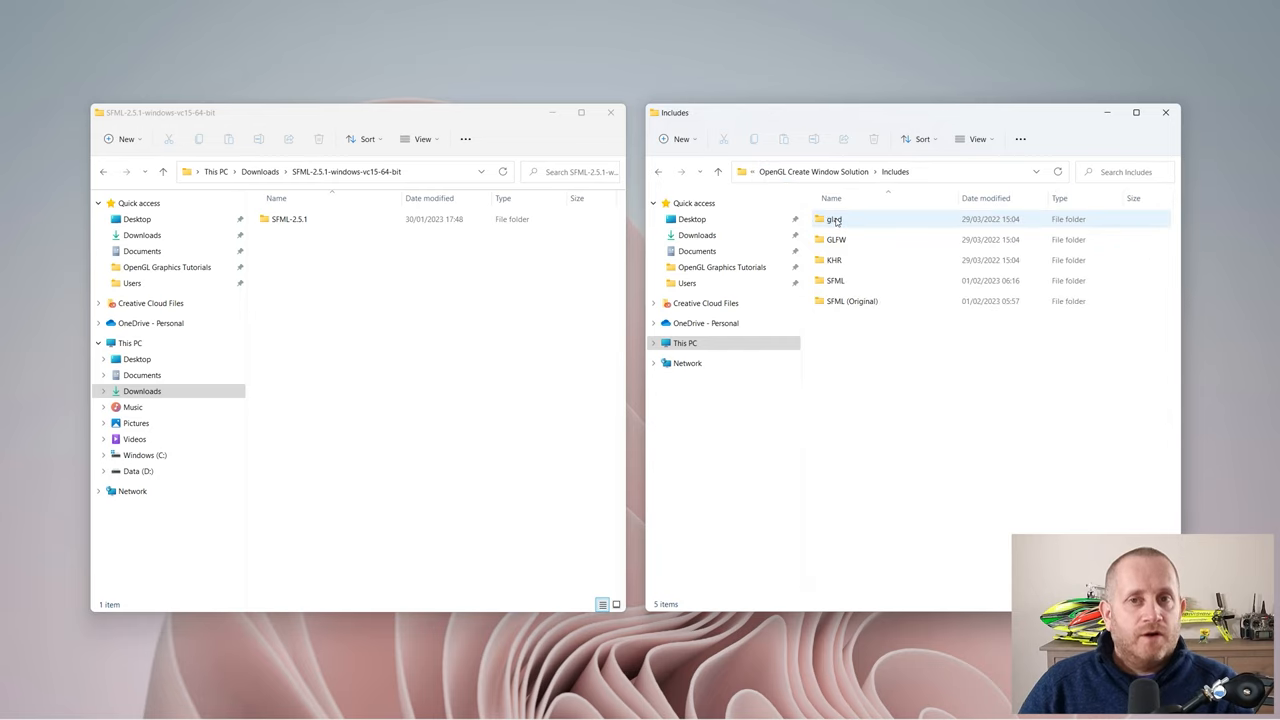
click(850, 300)
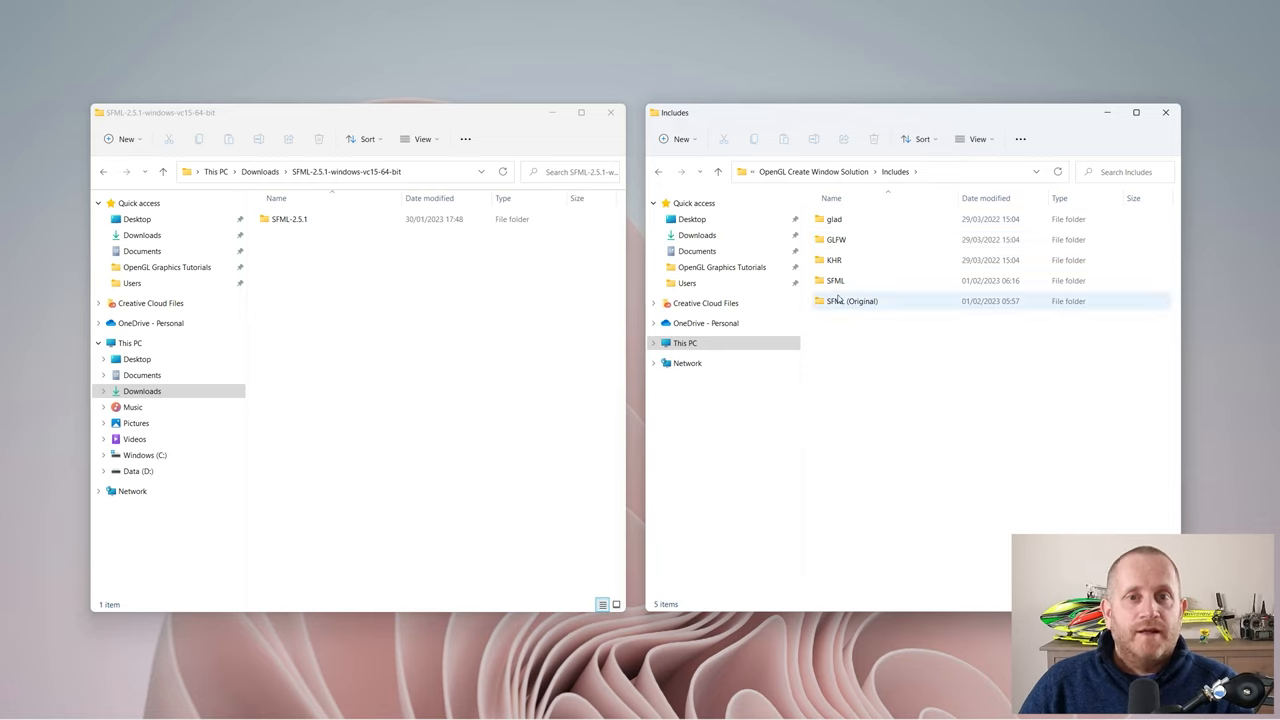
double_click(835, 280)
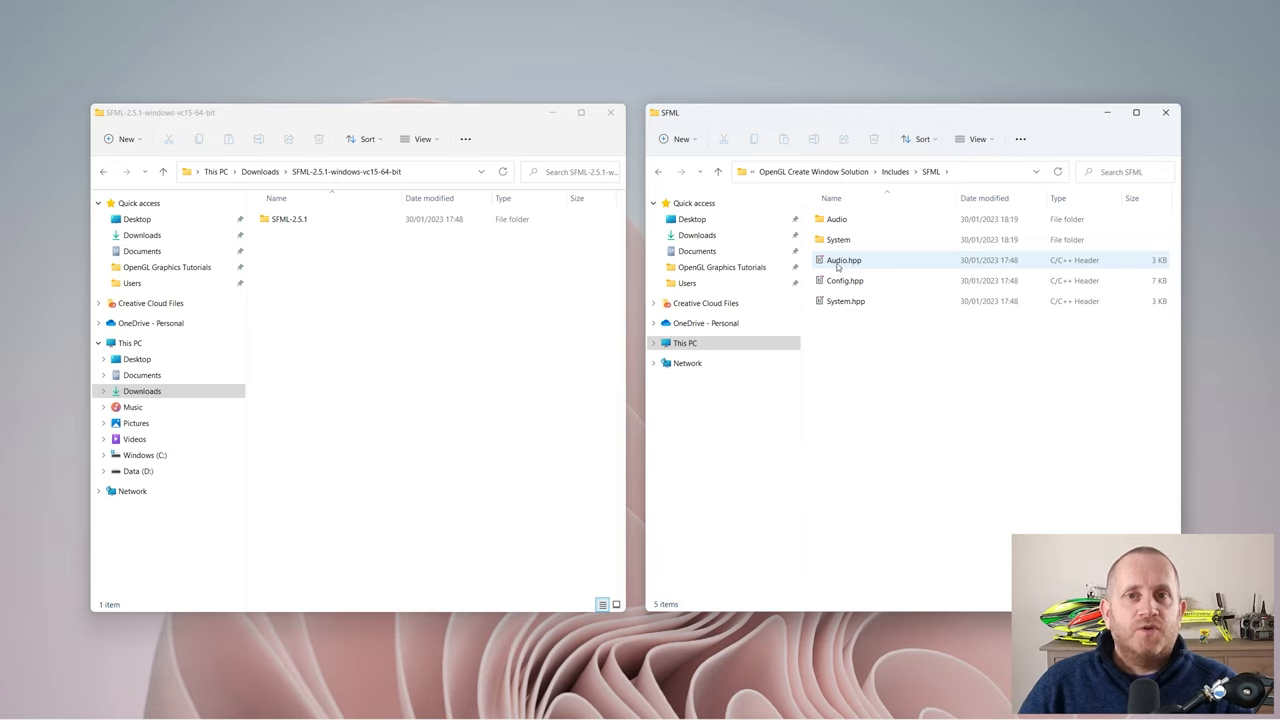
mouse_move(860, 255)
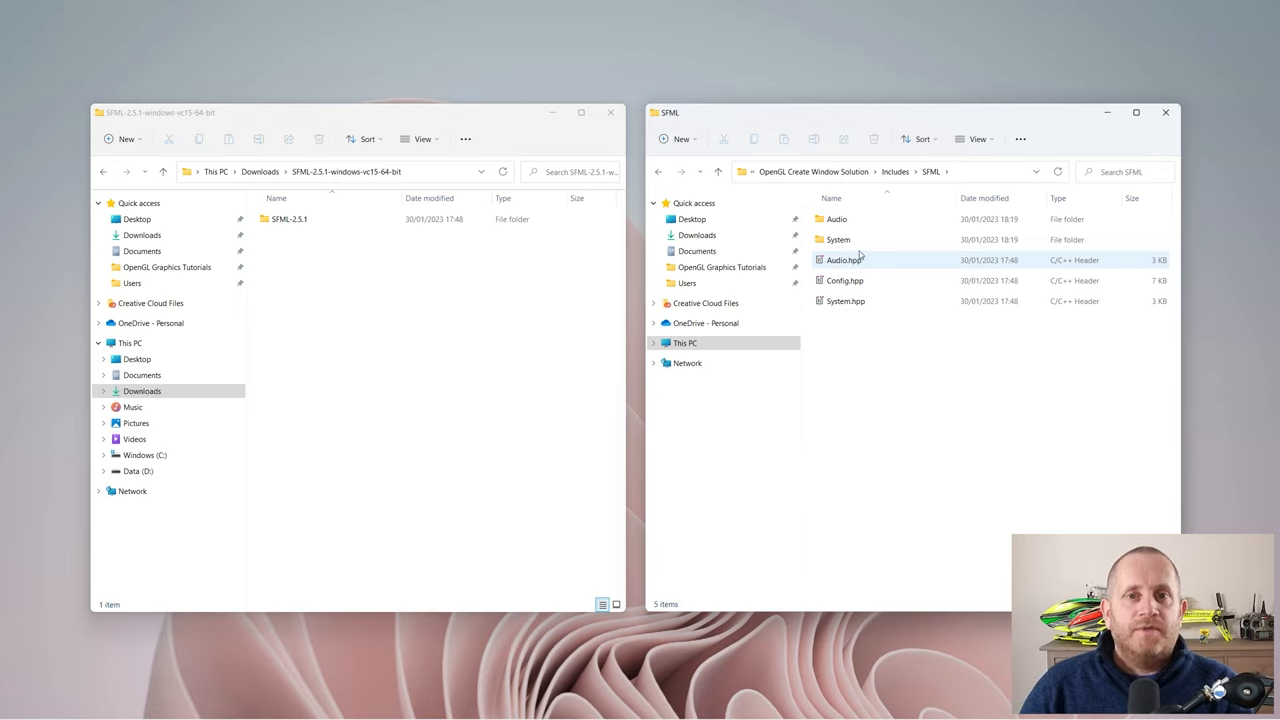
click(894, 171)
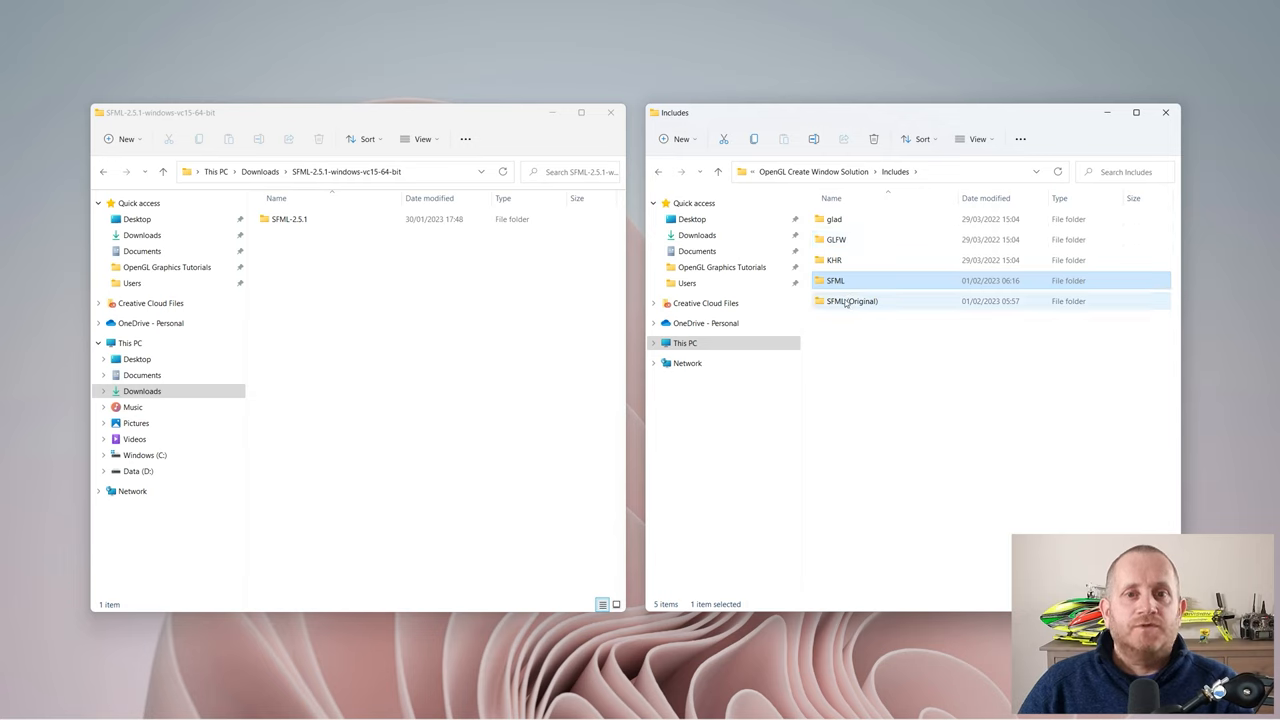
double_click(851, 301)
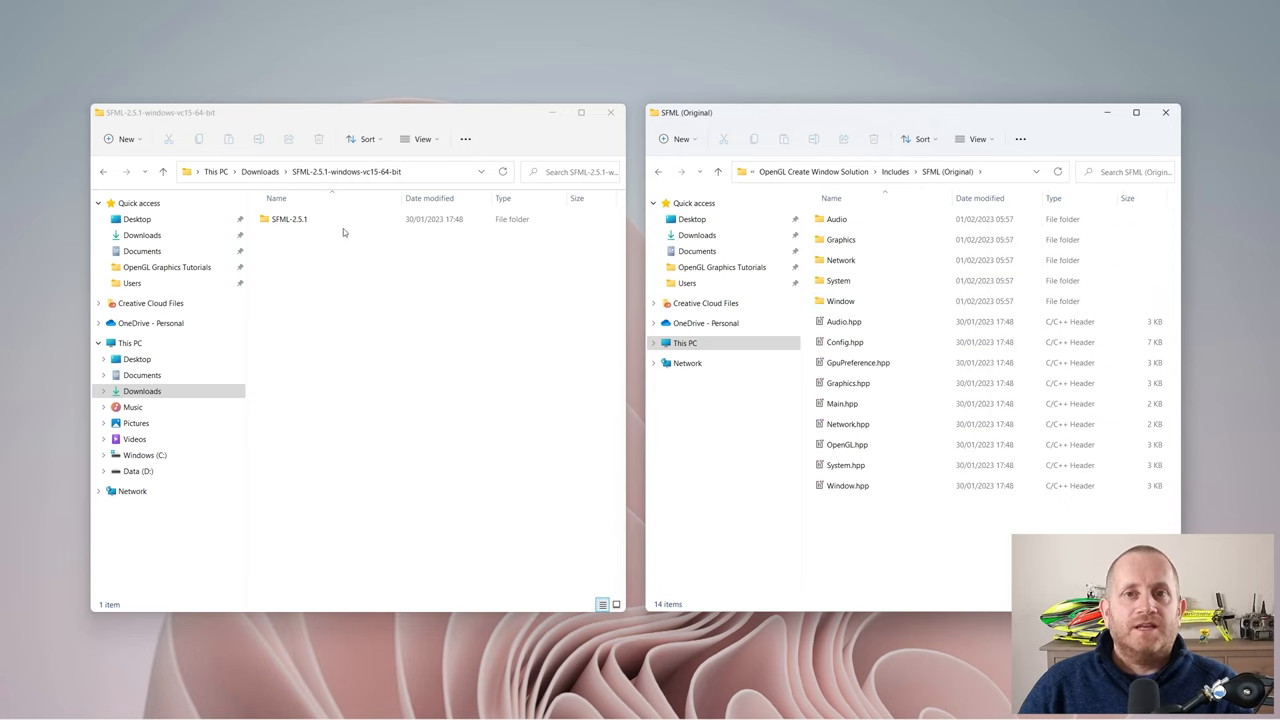
- In the other window, open SFML-2.5.1 > include > SFML to compare the headers
double_click(290, 218)
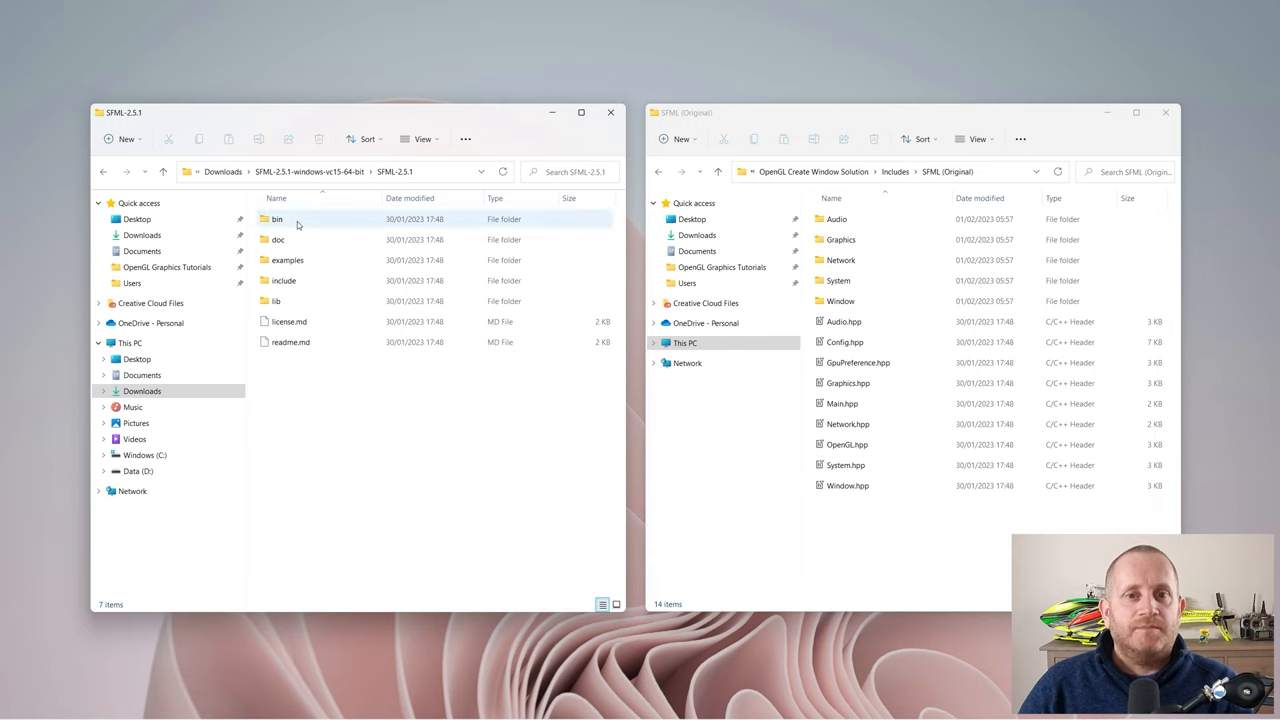
click(283, 280)
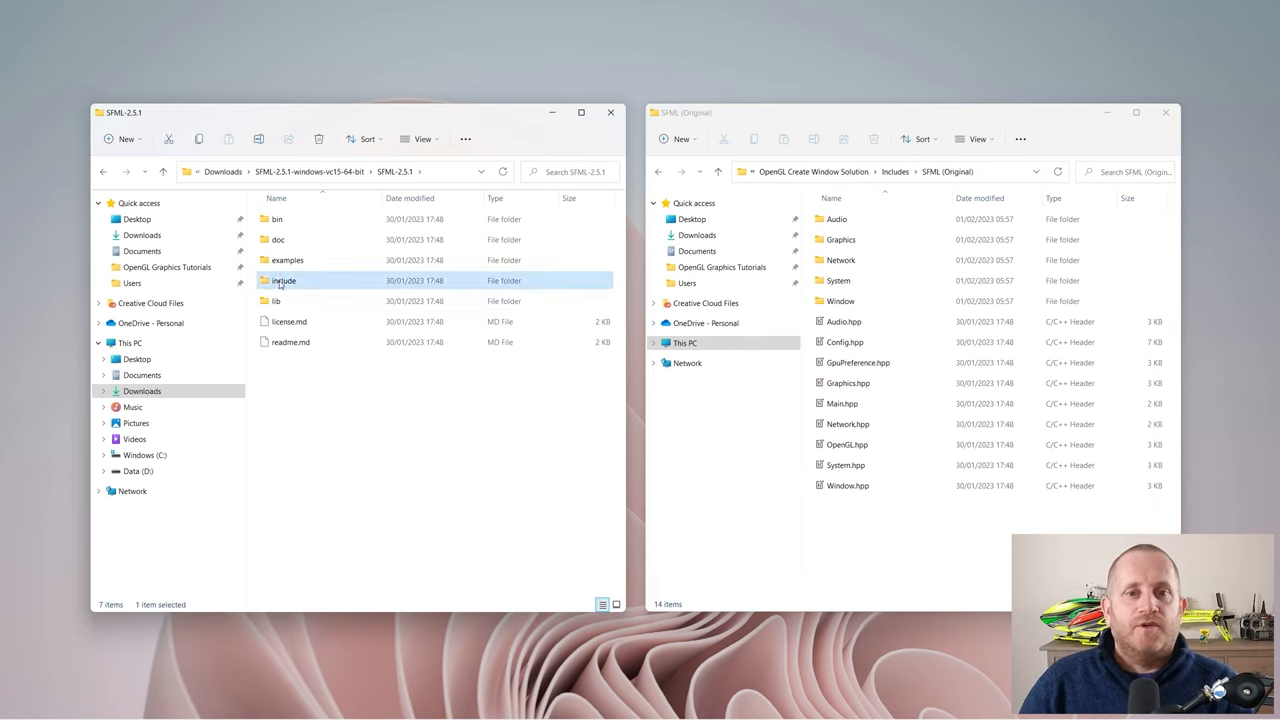
double_click(283, 280)
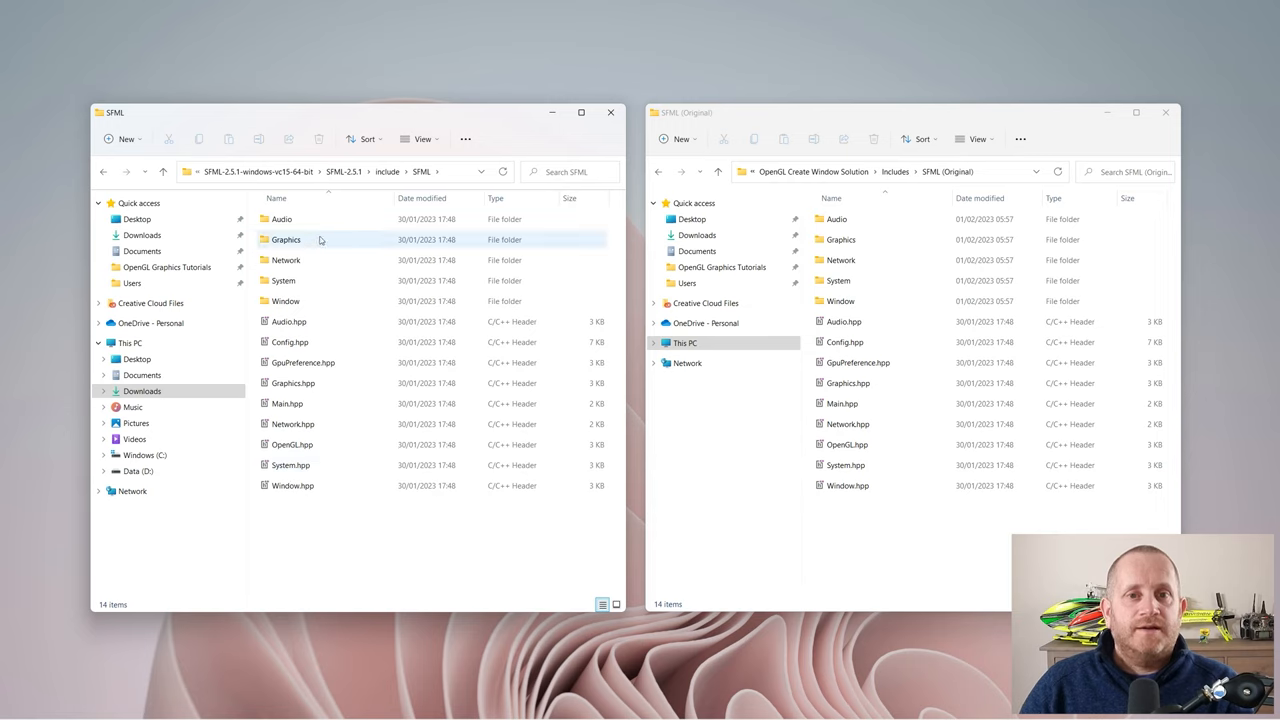
click(895, 171)
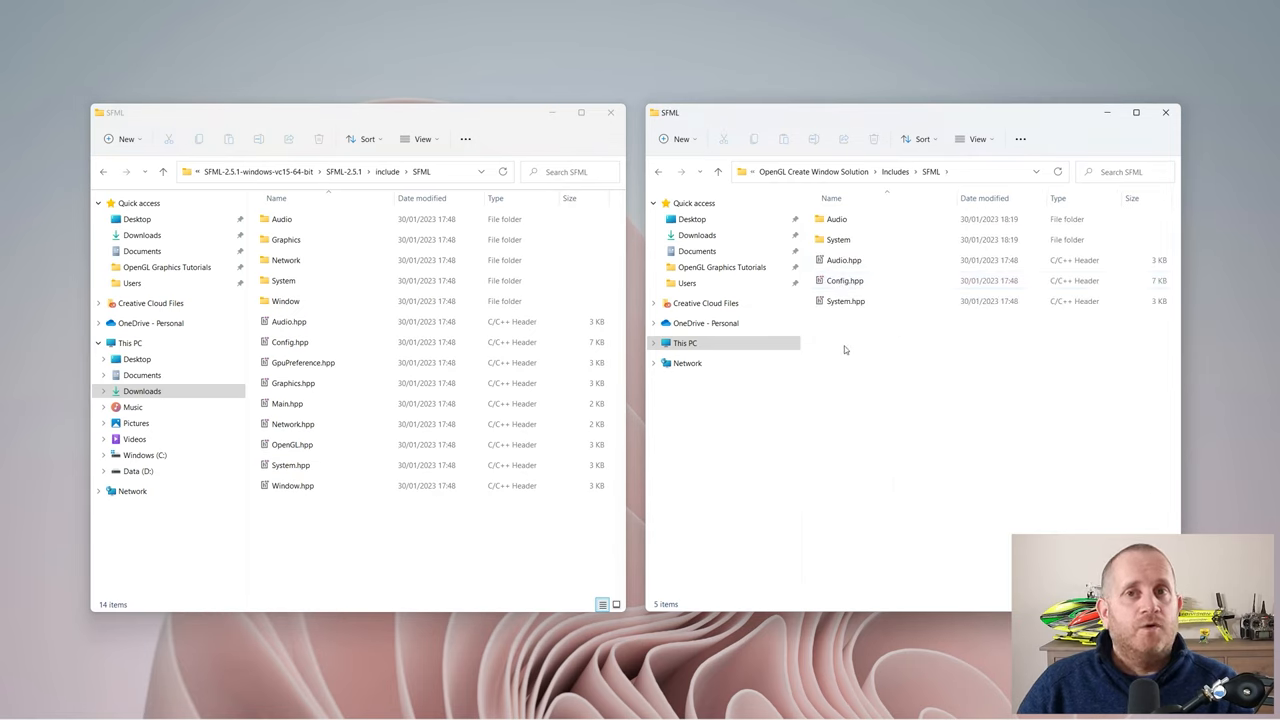
mouse_move(826, 386)
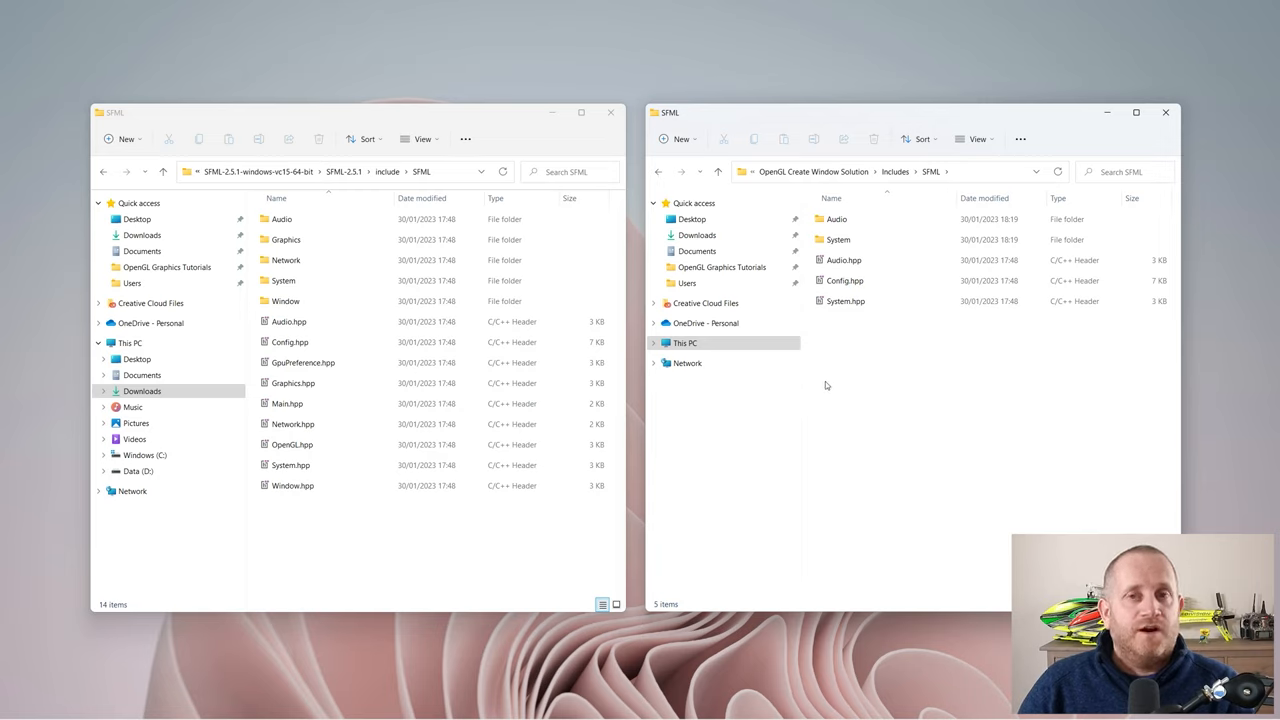
mouse_move(893, 171)
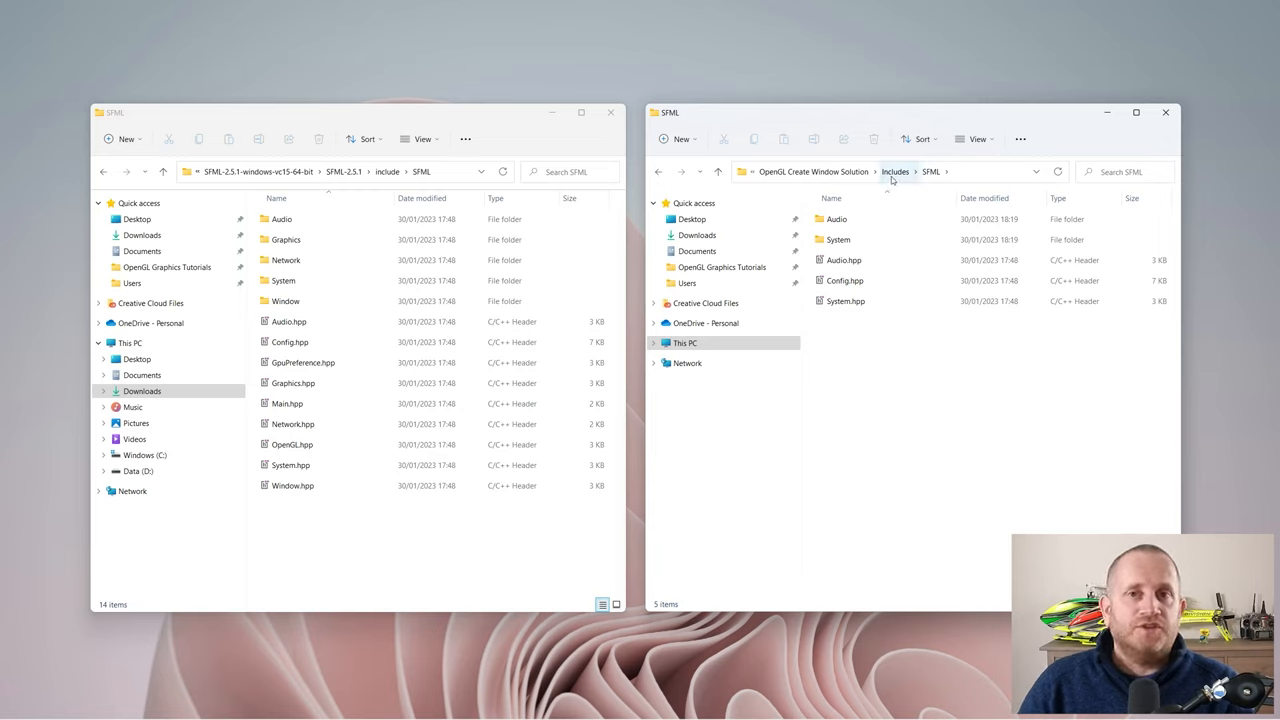
click(894, 171)
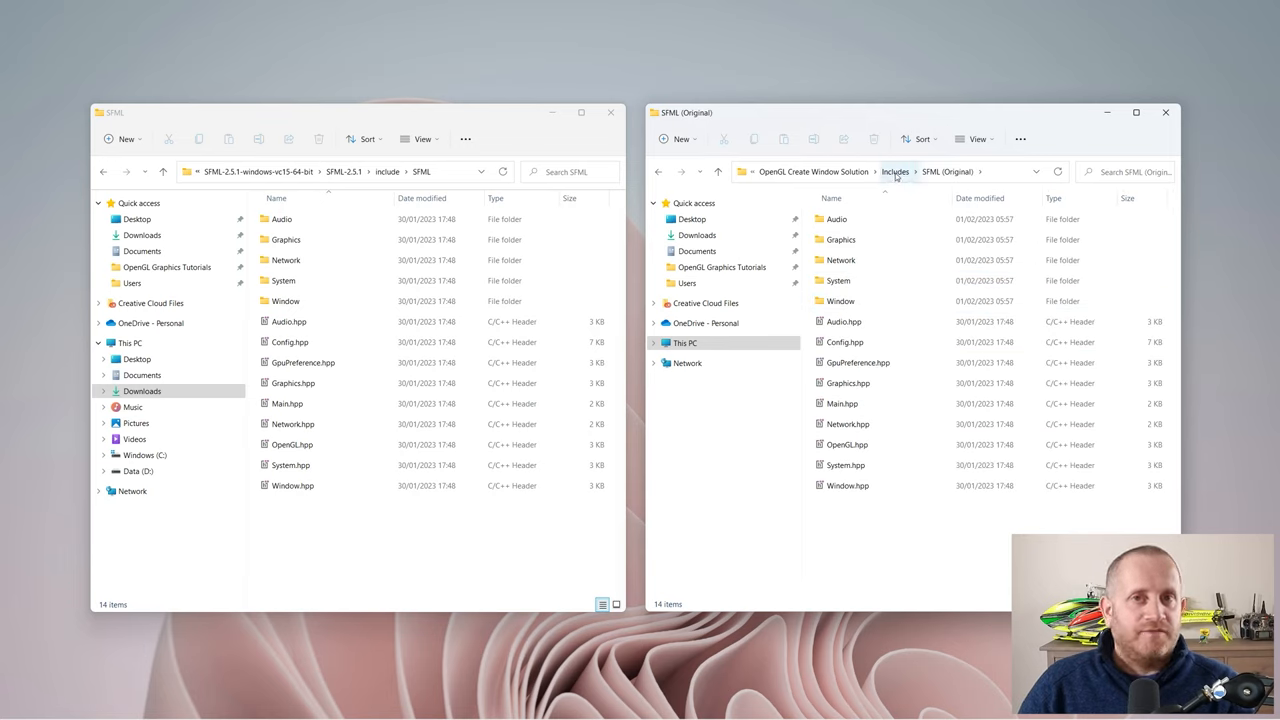
click(894, 171)
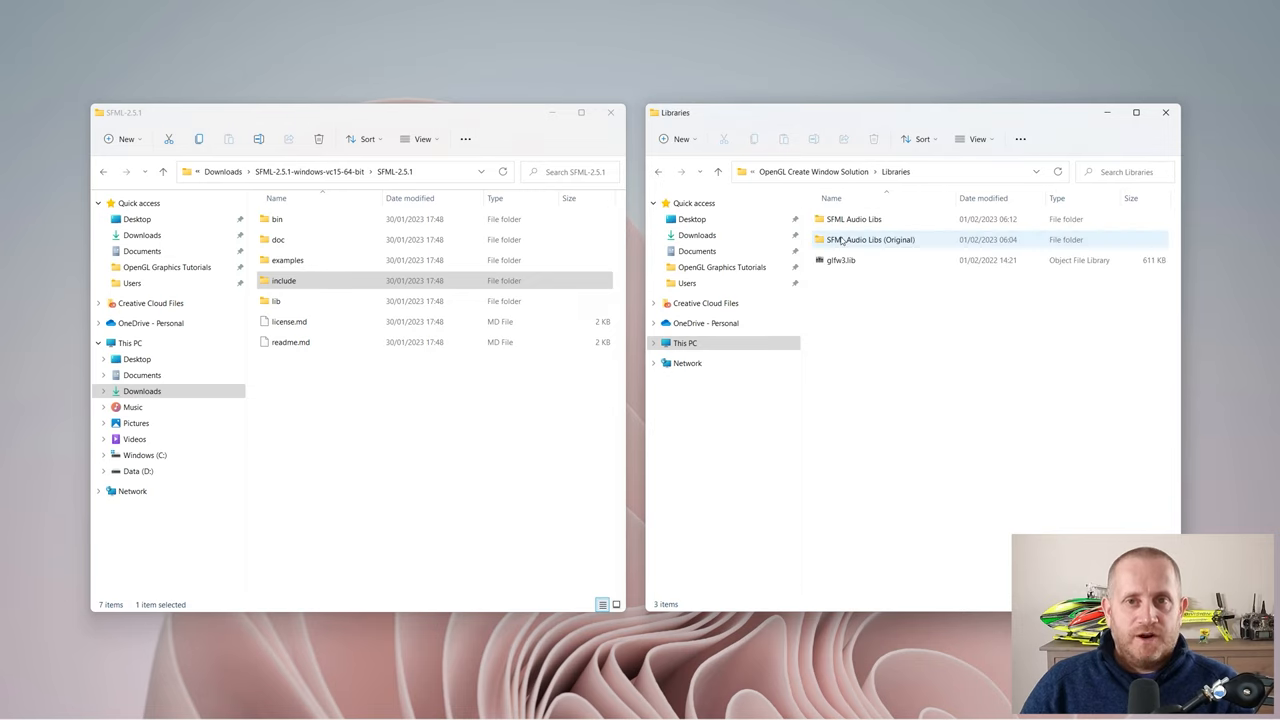
- Copy sfml-audio.lib from SFML-2.5.1\lib into the project's SFML Audio Libs folder
click(853, 218)
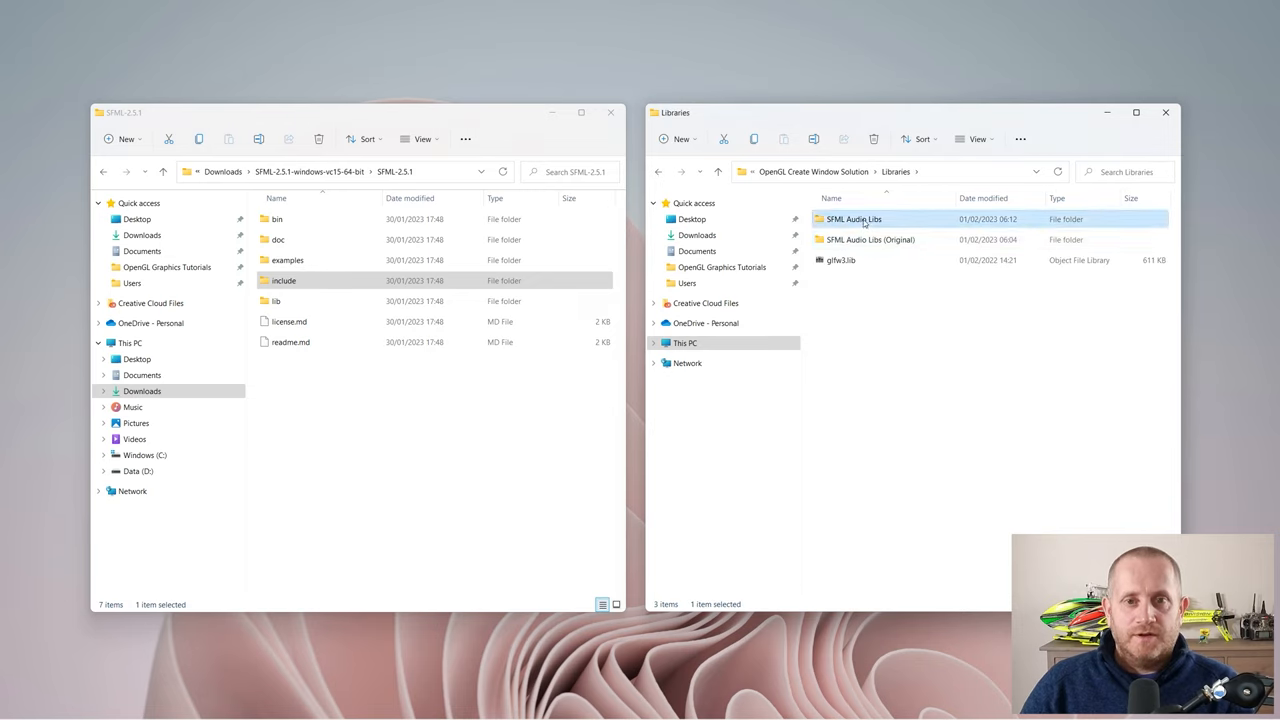
double_click(853, 219)
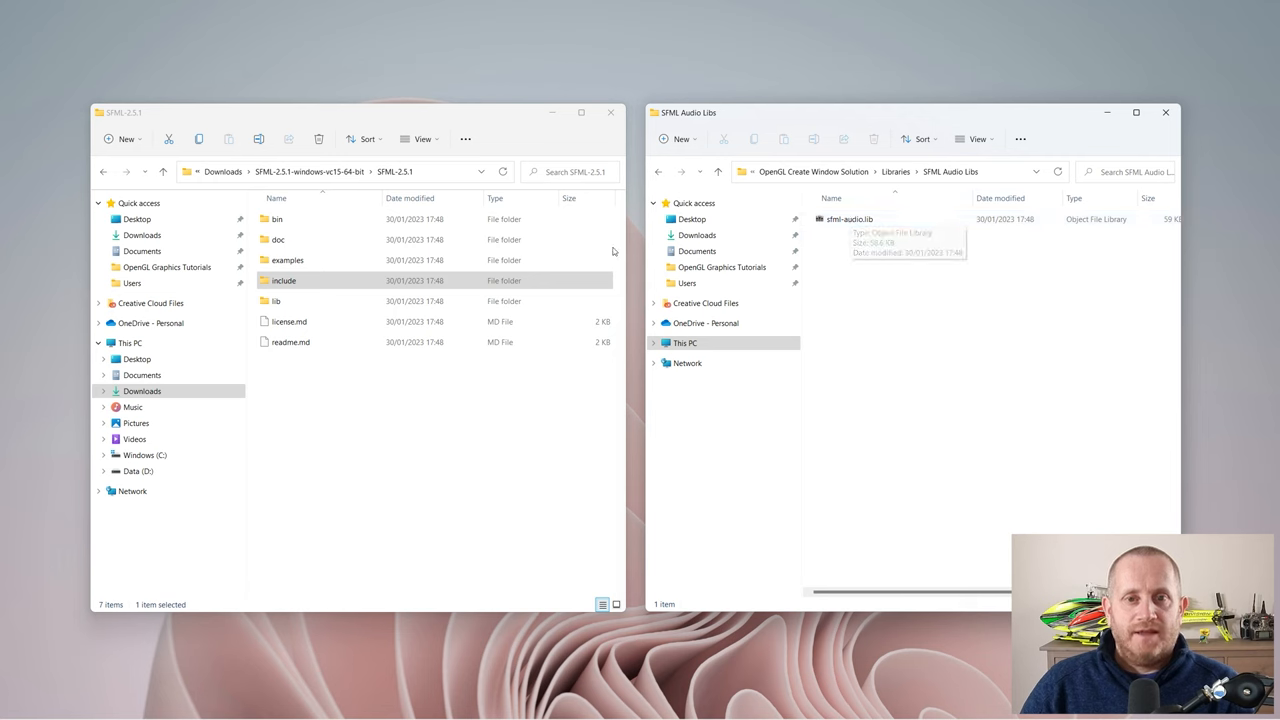
double_click(276, 301)
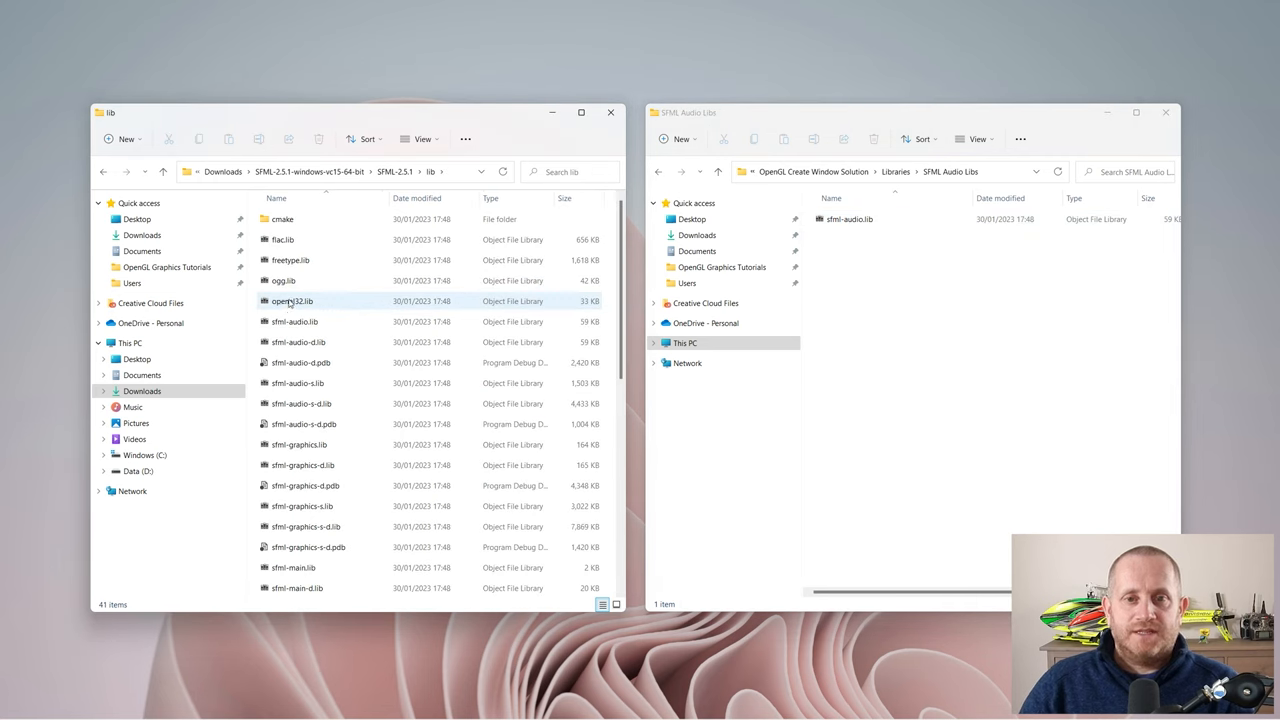
click(293, 321)
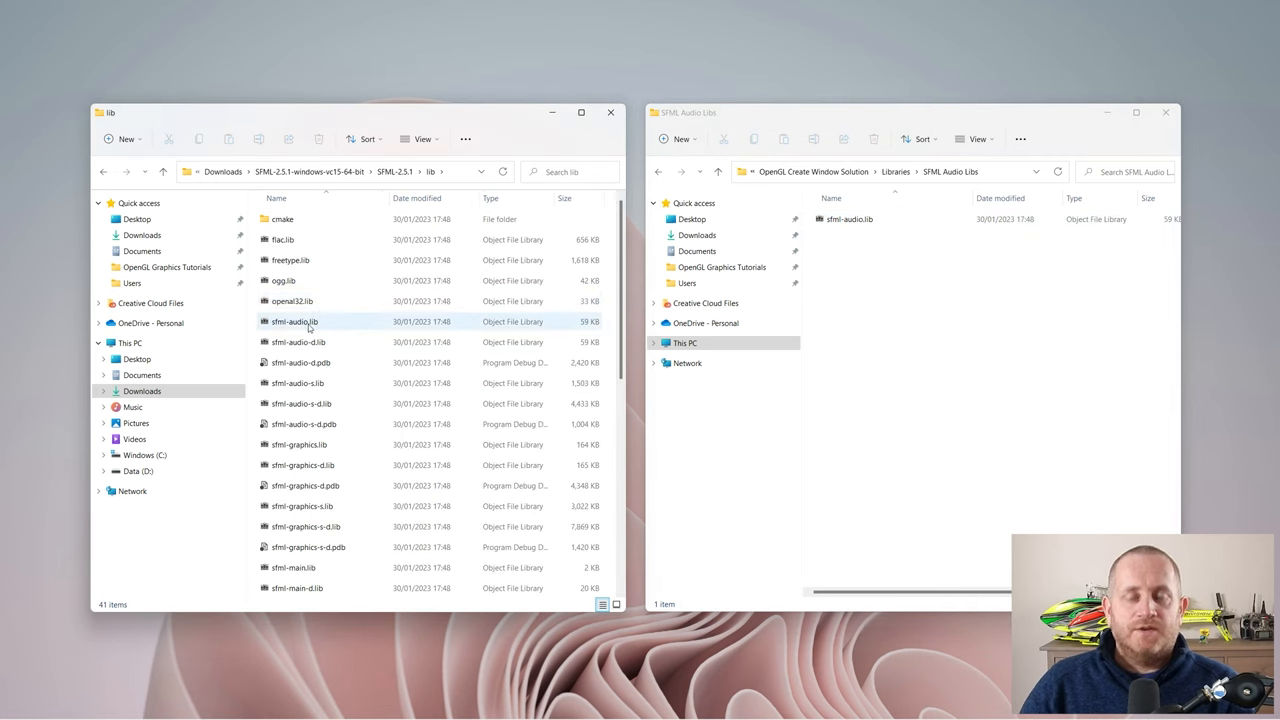
click(293, 321)
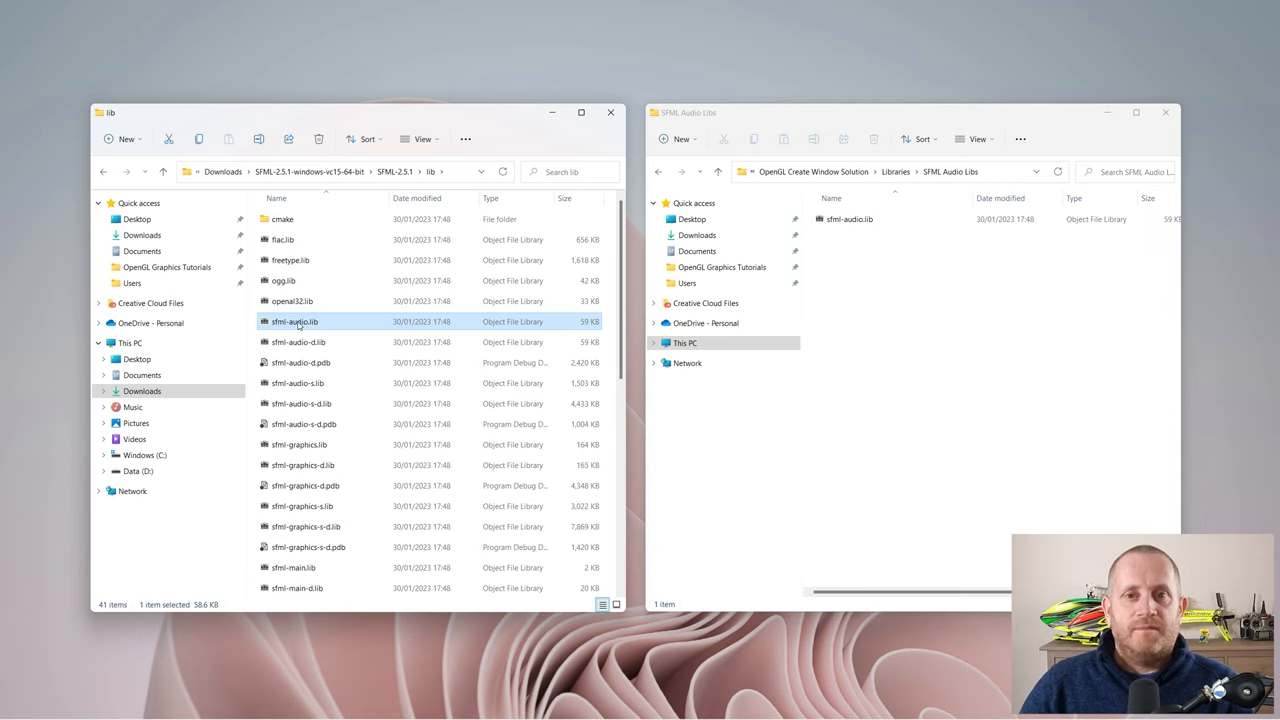
drag(293, 321, 907, 343)
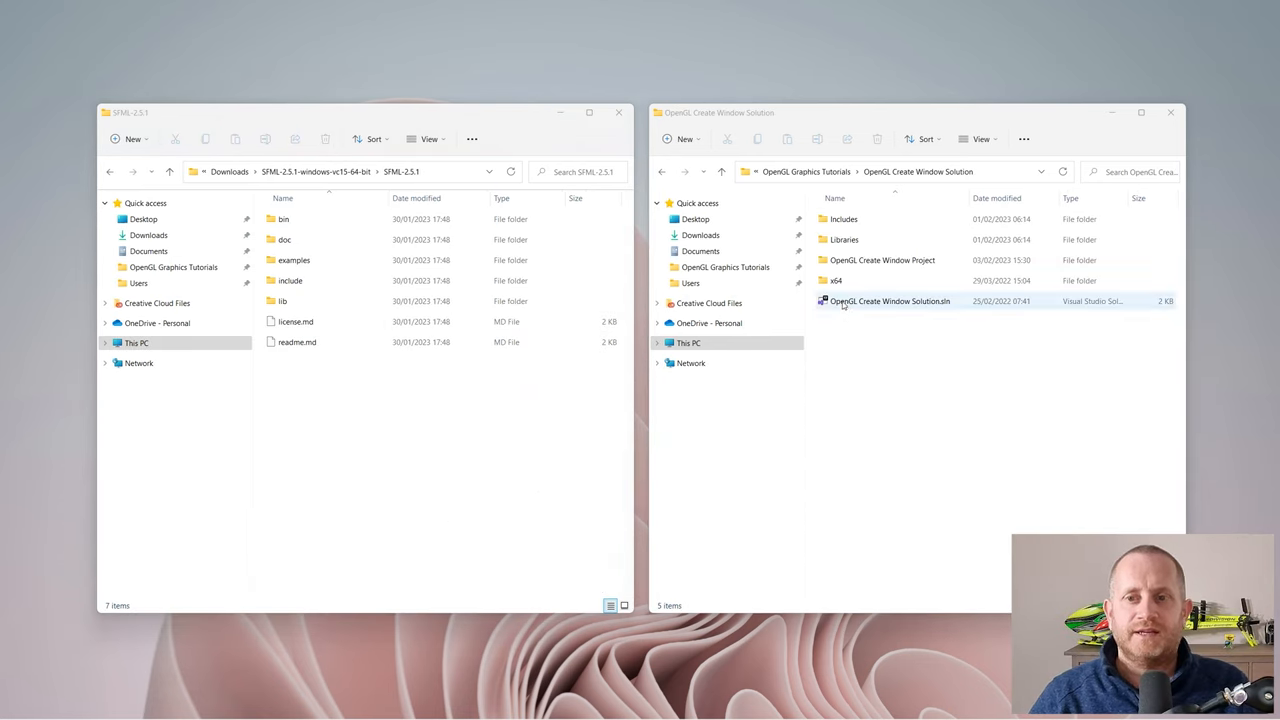
- Open the solution's x64\Release folder and check the DLLs already there
click(836, 280)
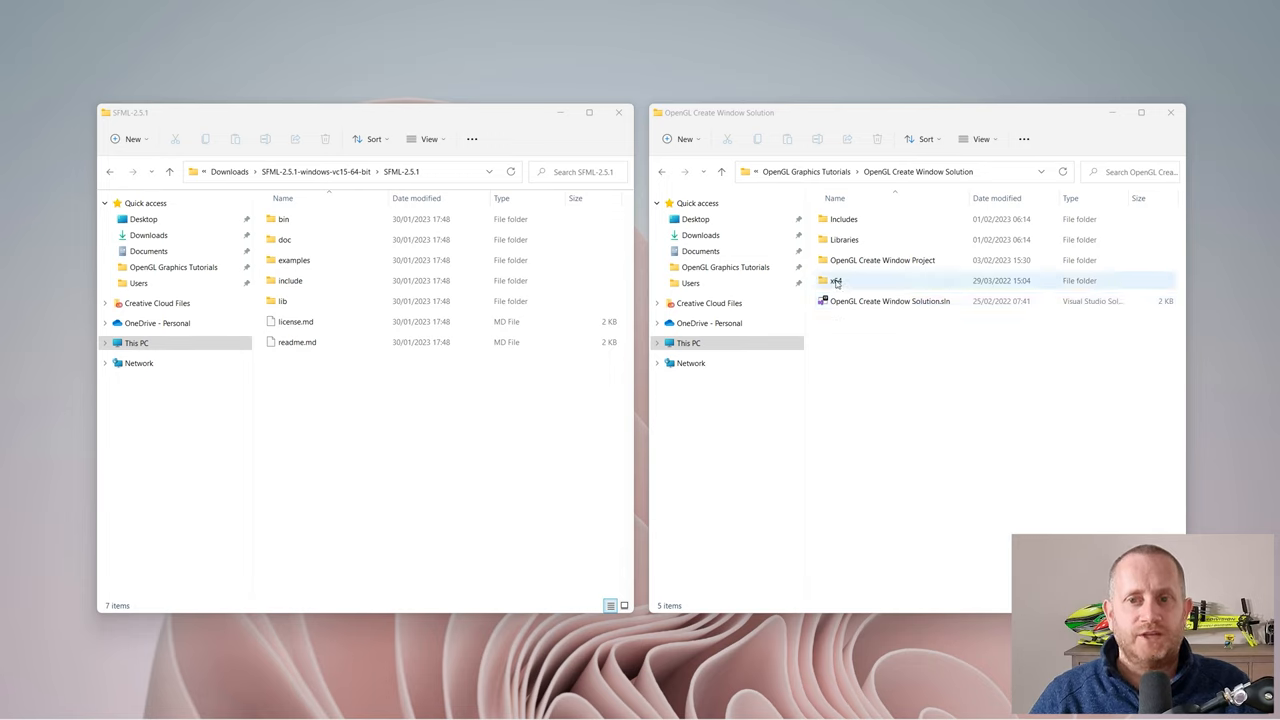
double_click(835, 280)
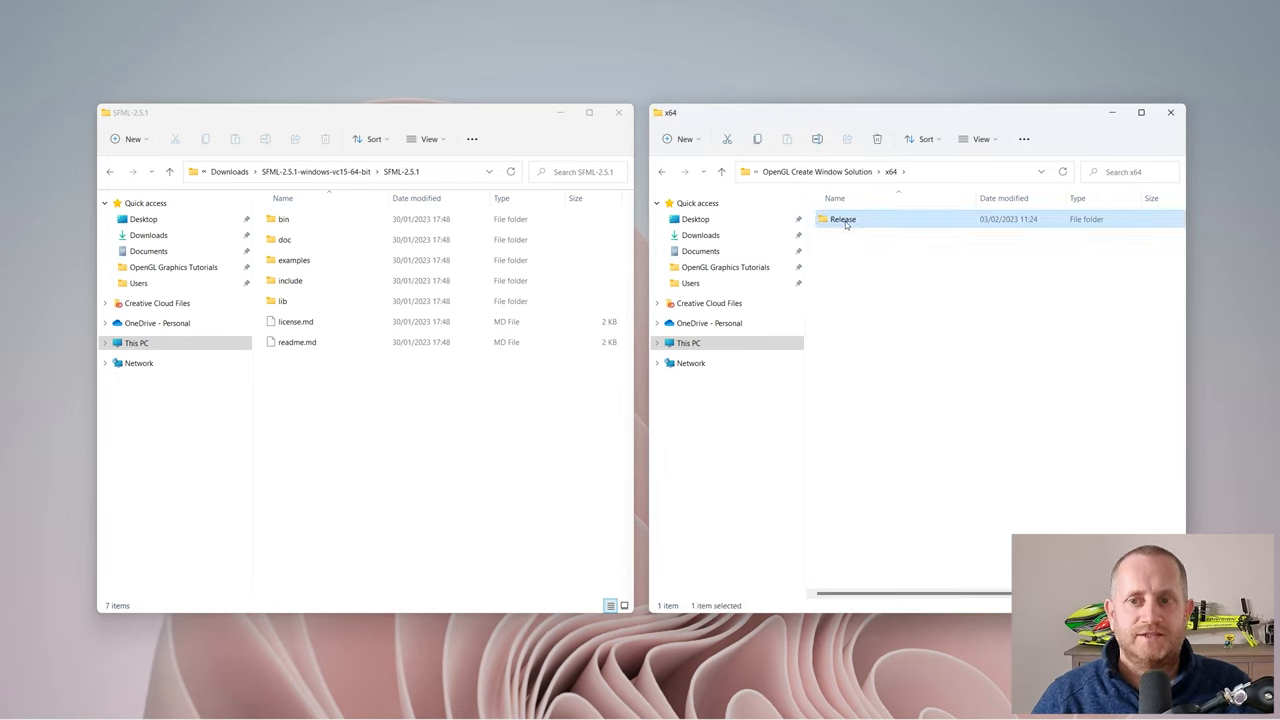
double_click(842, 219)
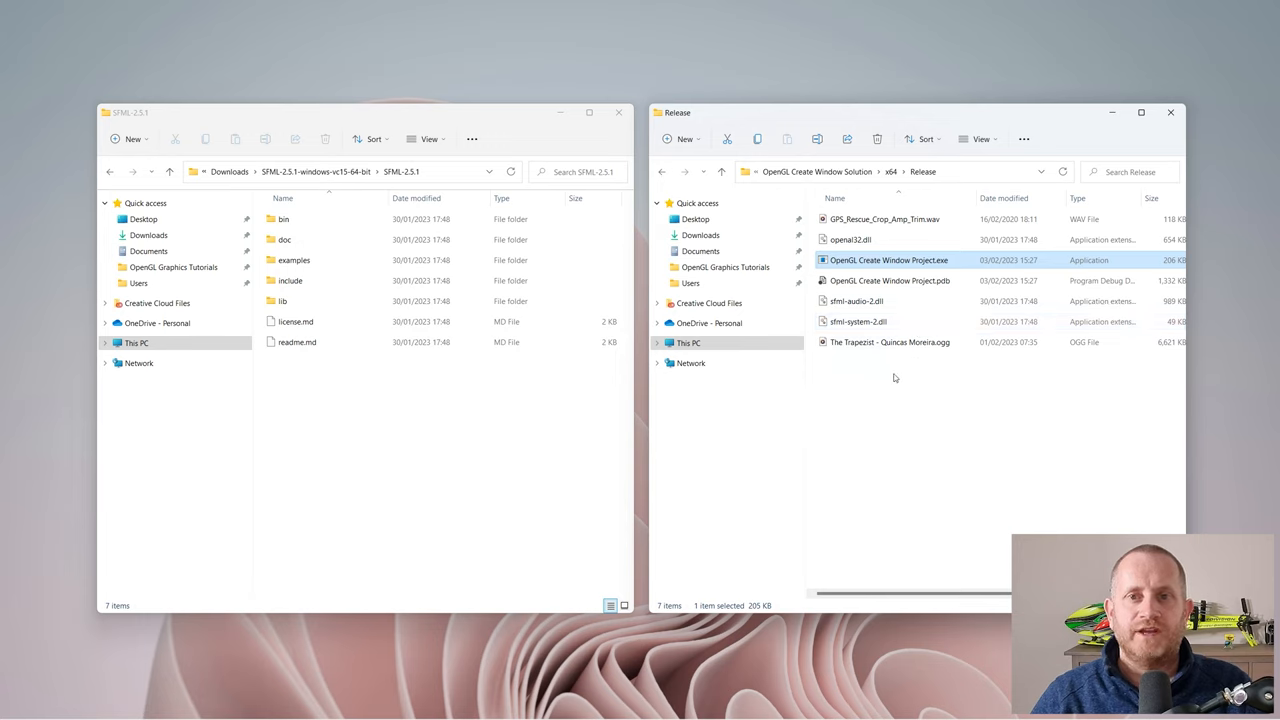
click(851, 239)
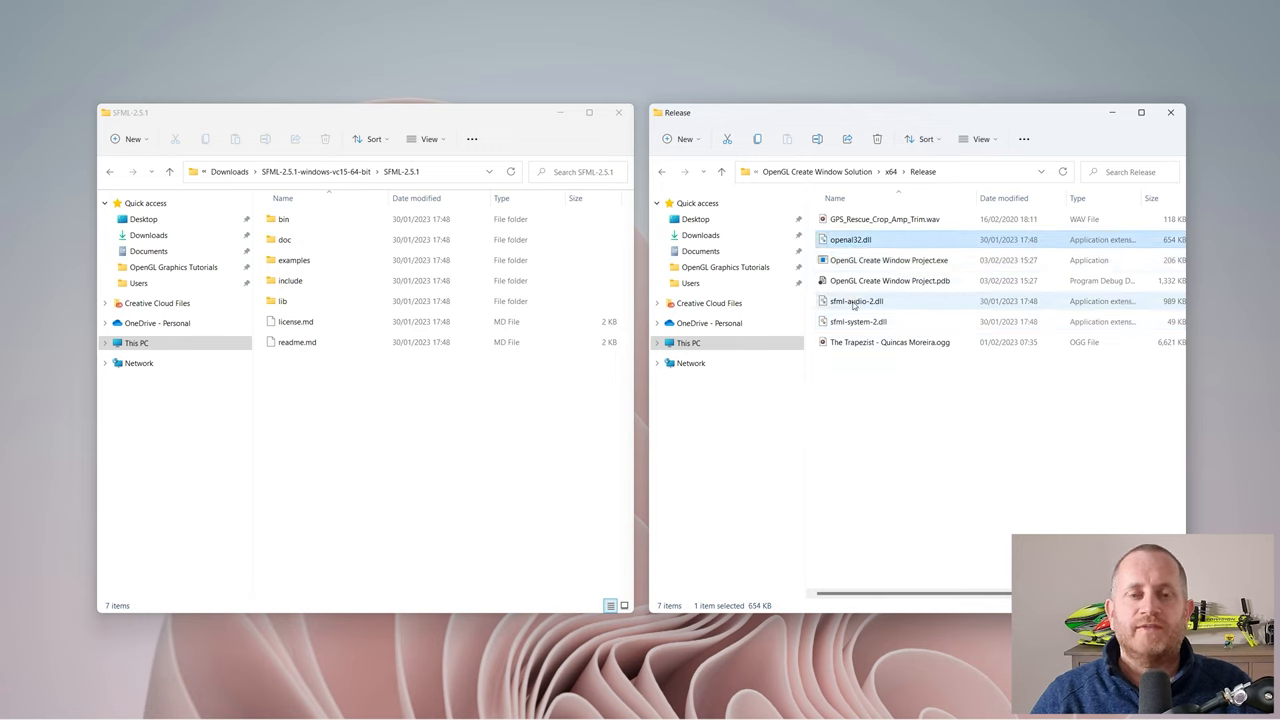
click(855, 301)
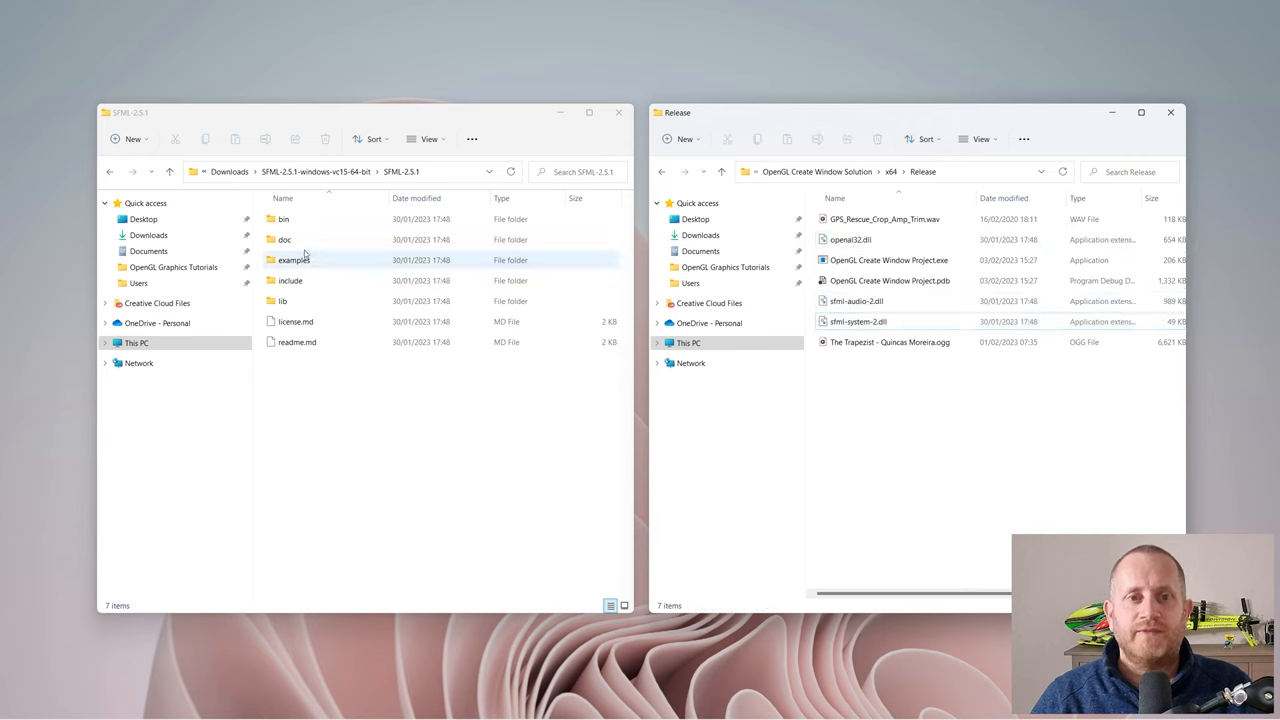
- Copy openal32.dll, sfml-audio-2.dll and sfml-system-2.dll from SFML bin into Release
double_click(284, 219)
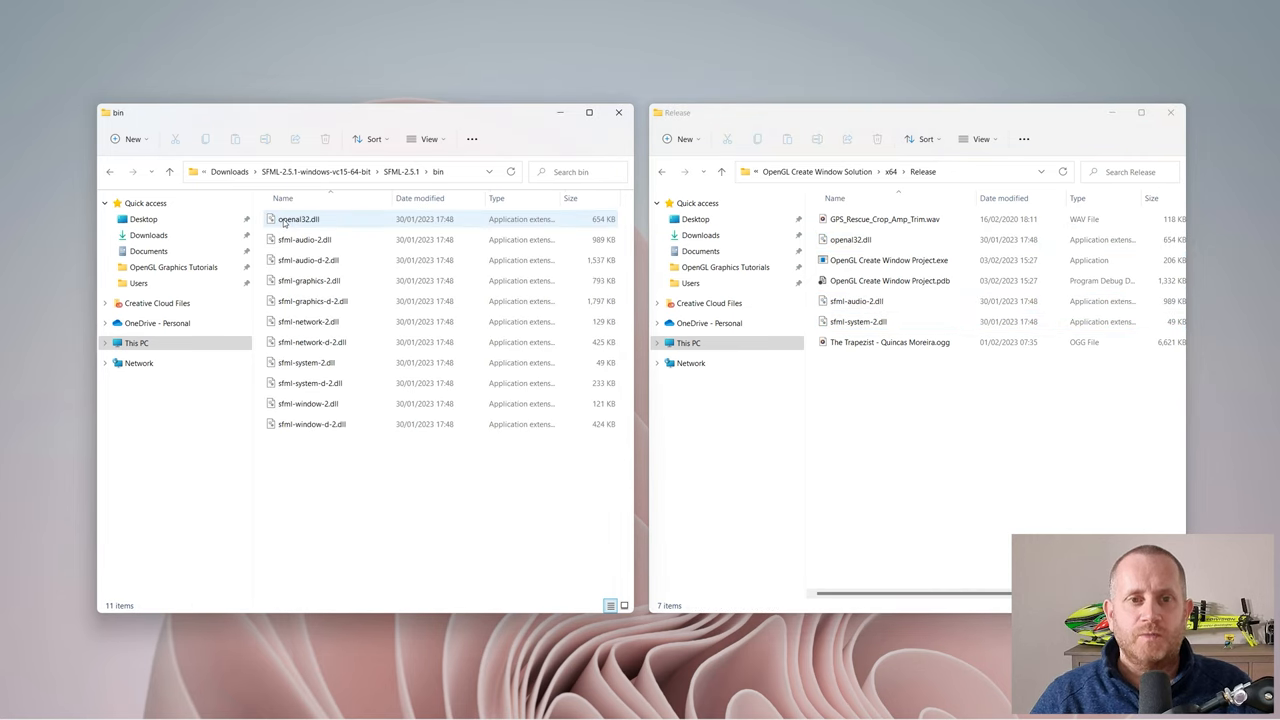
click(298, 219)
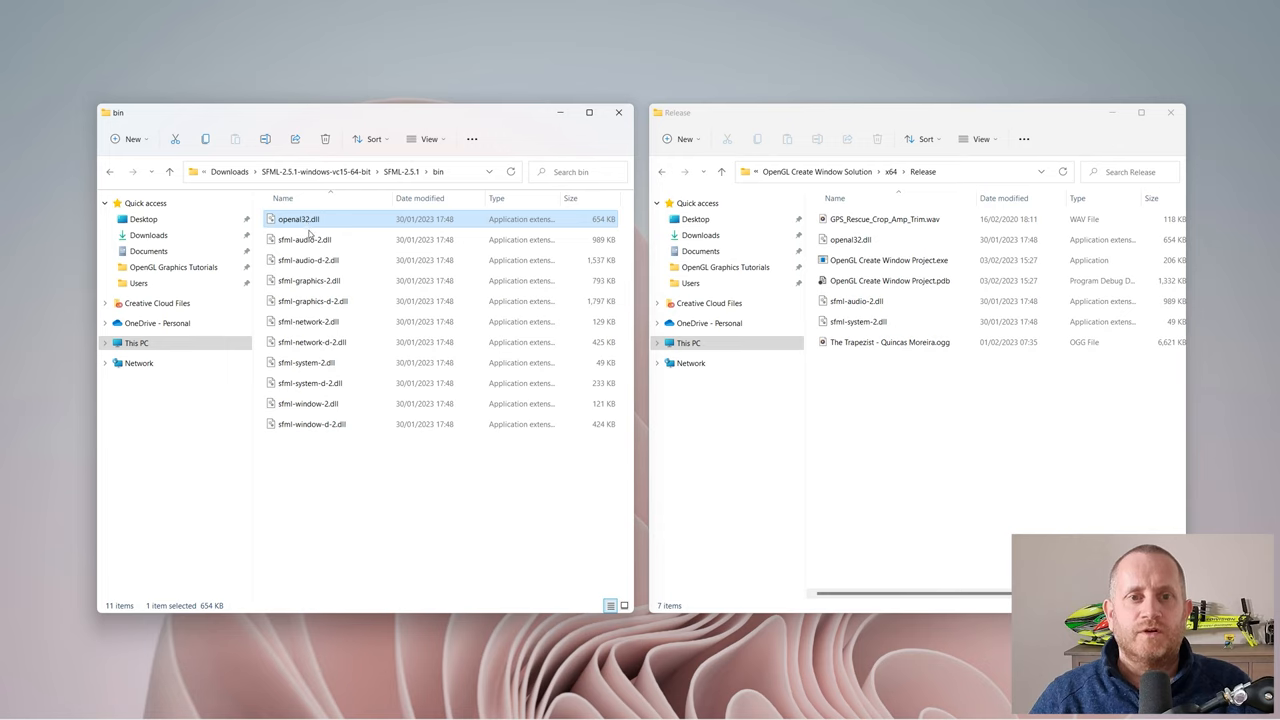
click(303, 239)
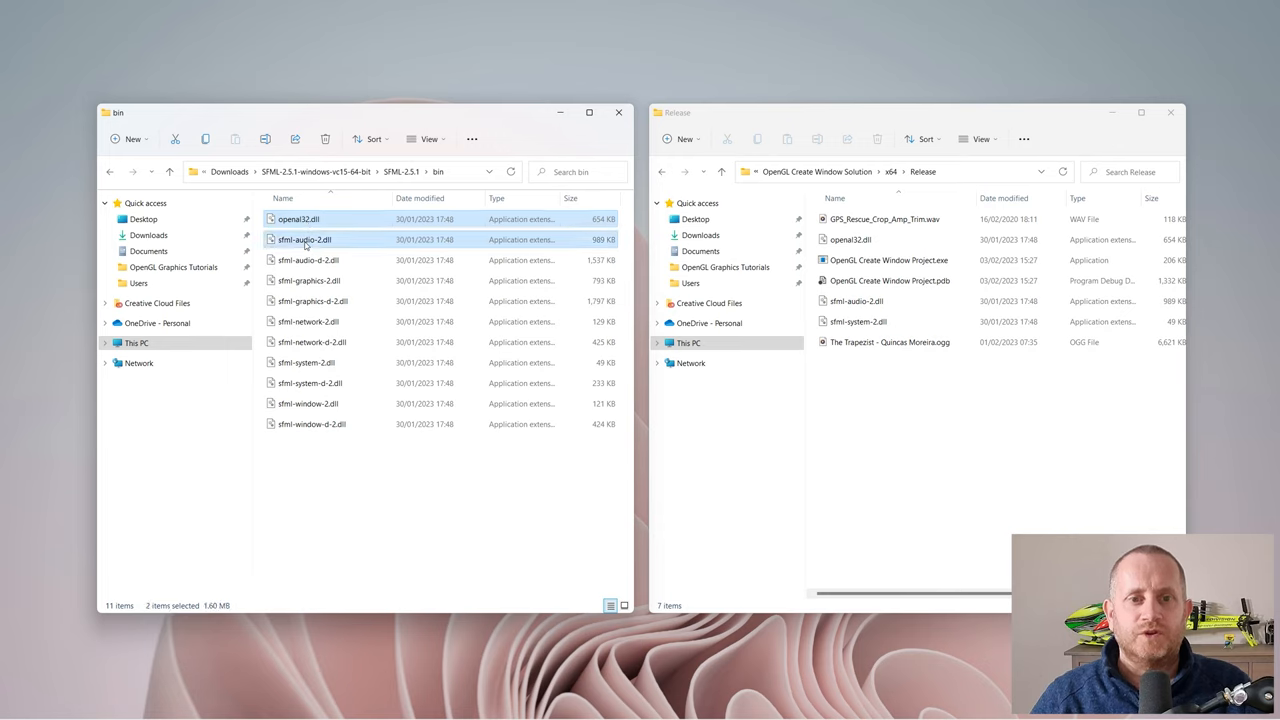
click(306, 362)
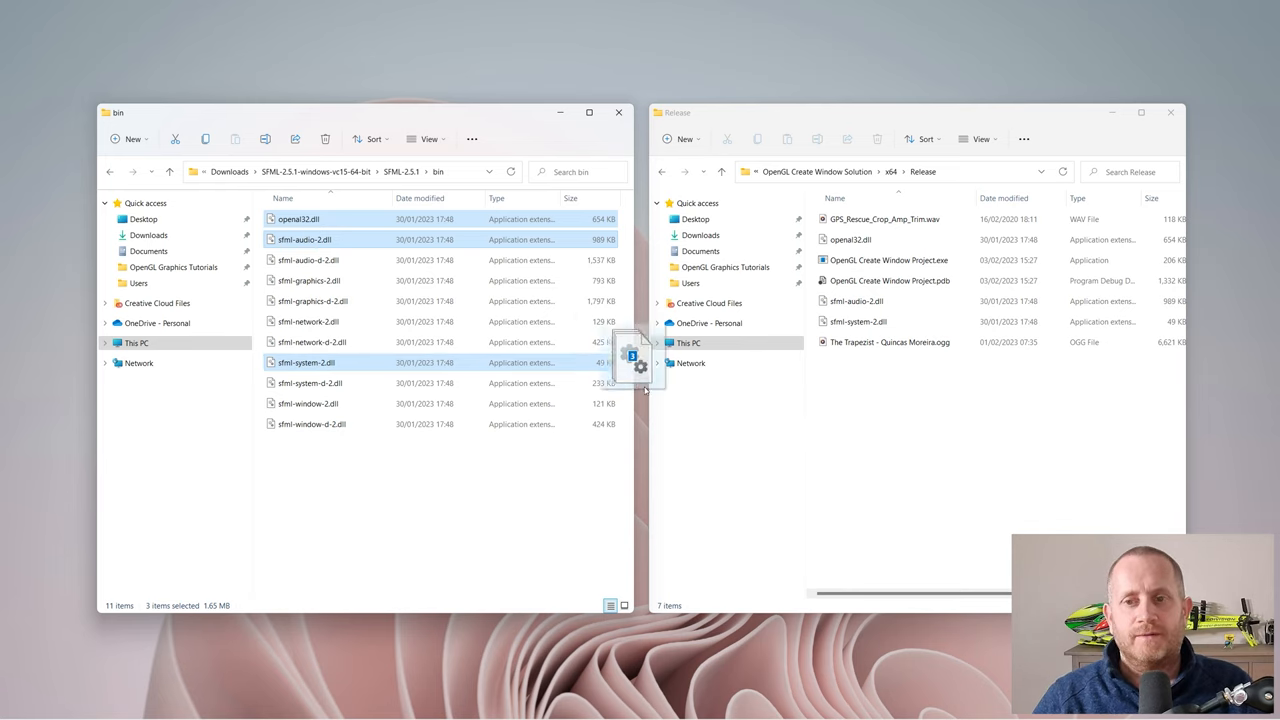
drag(635, 360, 878, 415)
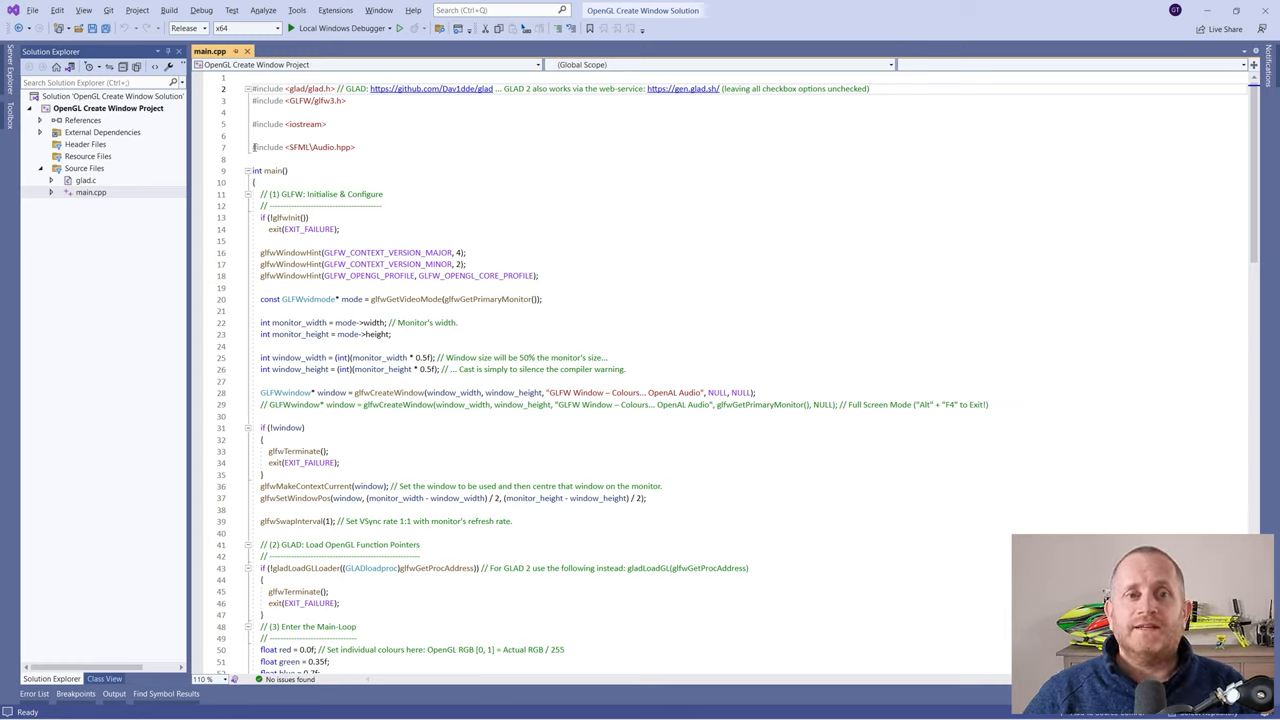
- Highlight the #include <SFML\Audio.hpp> line in main.cpp and scroll down to the sound code
double_click(270, 147)
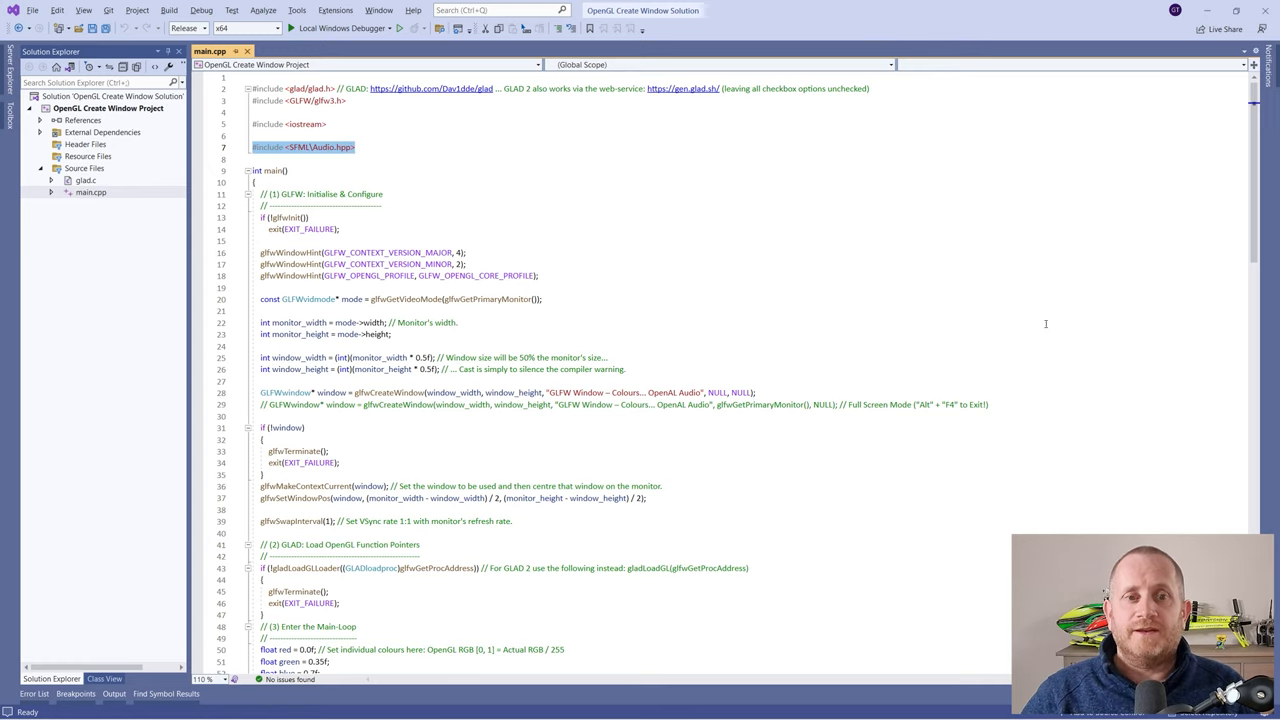
scroll(down, 3)
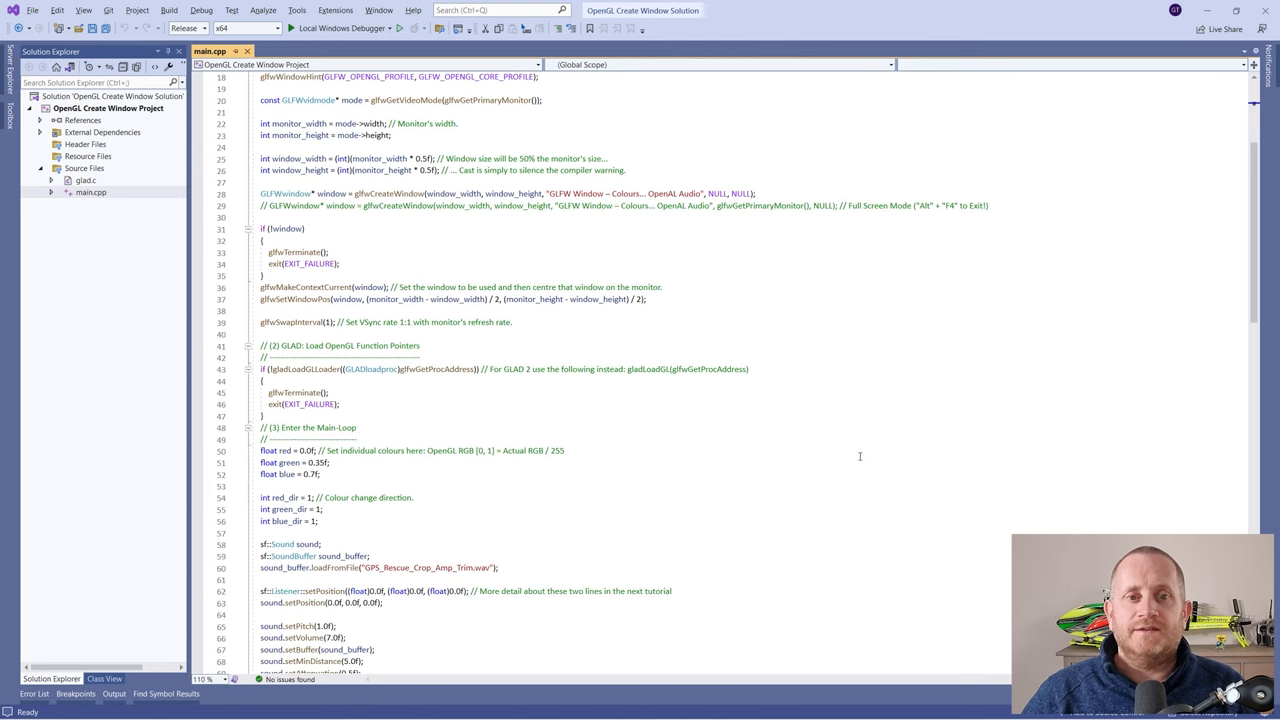
scroll(down, 3)
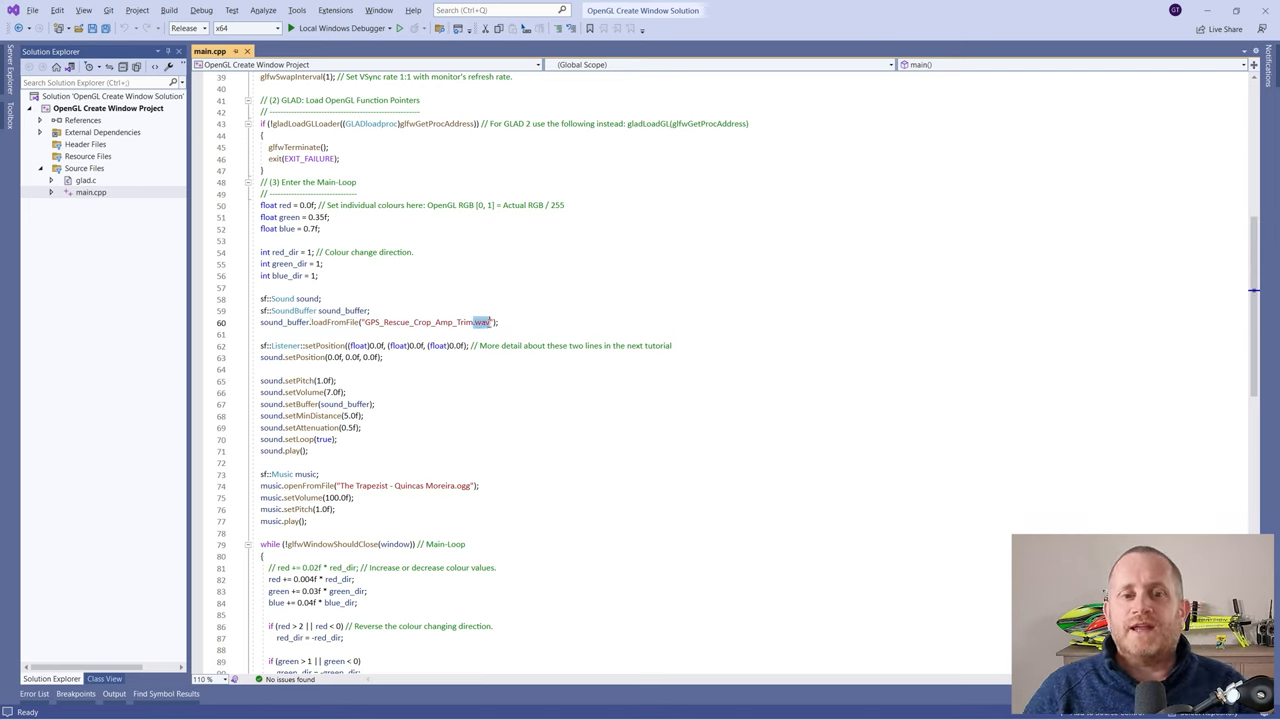
scroll(down, 3)
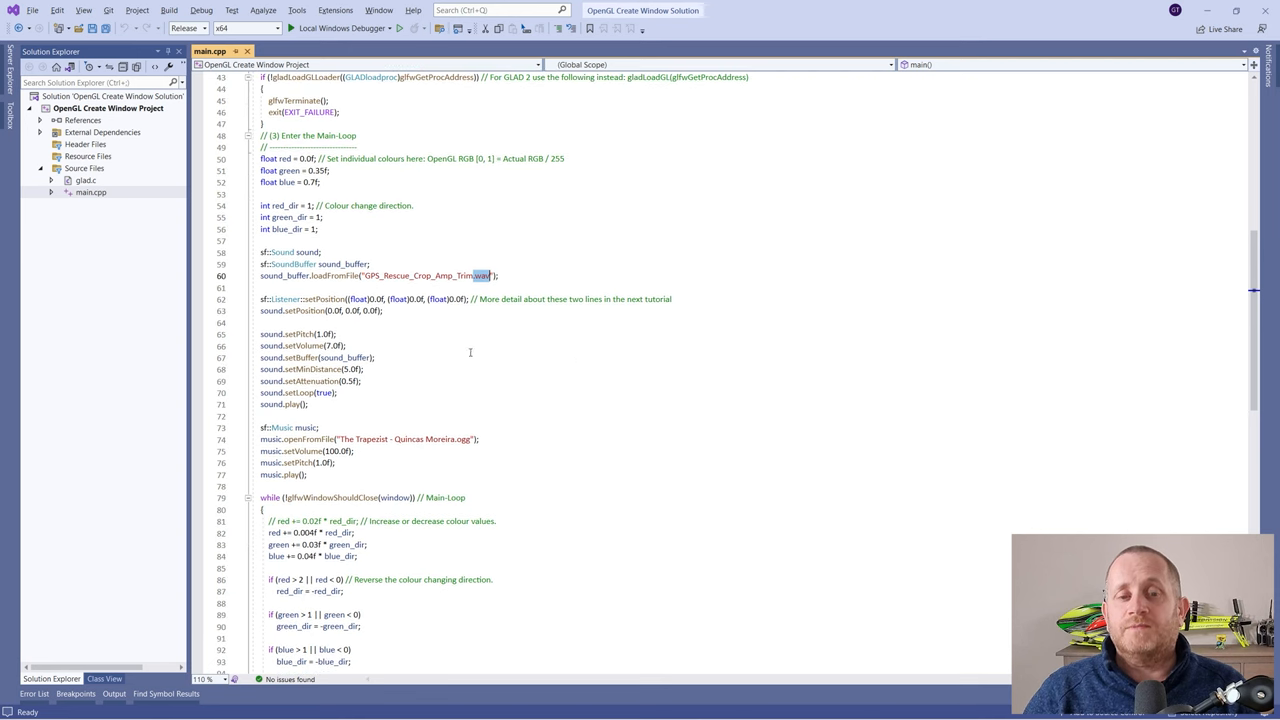
scroll(down, 3)
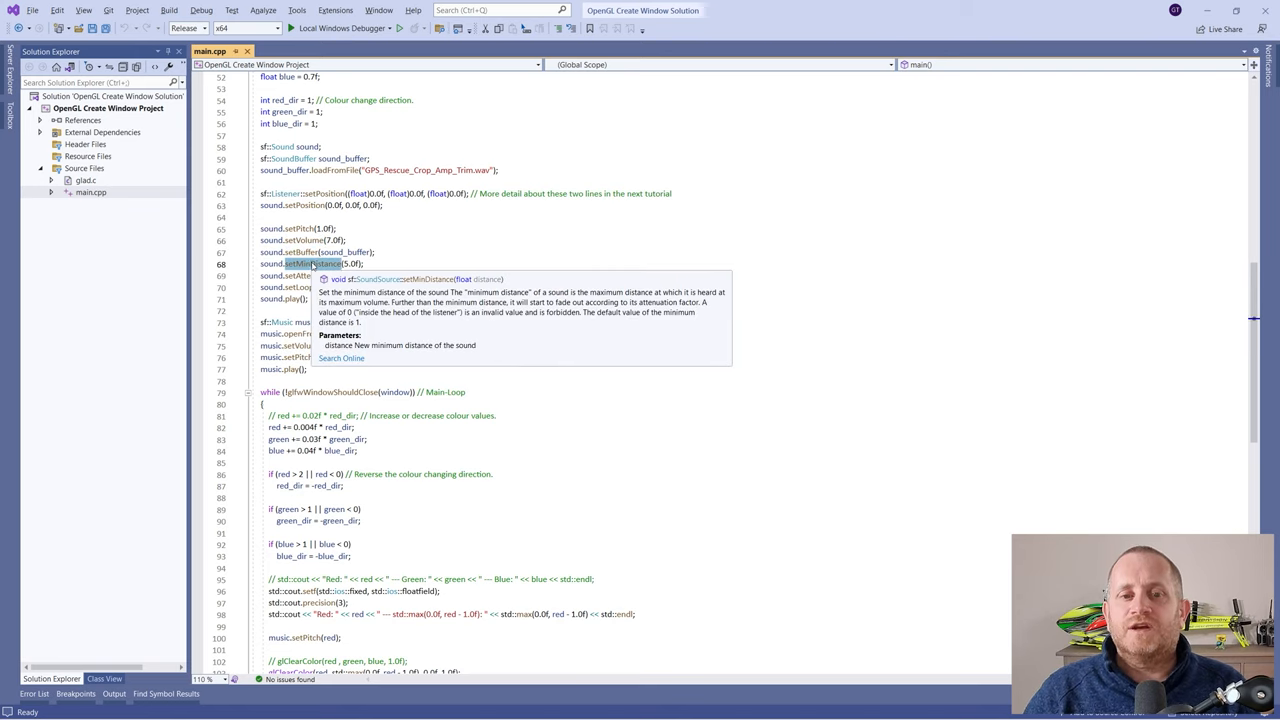
click(378, 267)
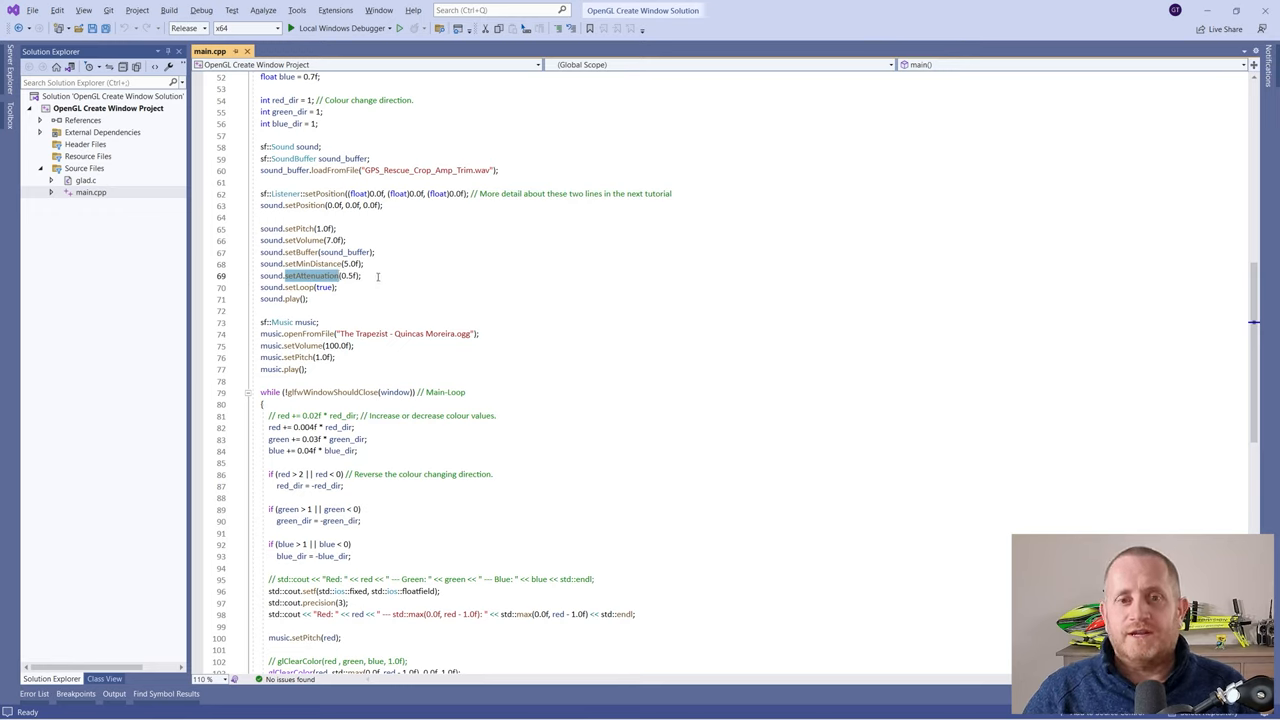
mouse_move(295, 288)
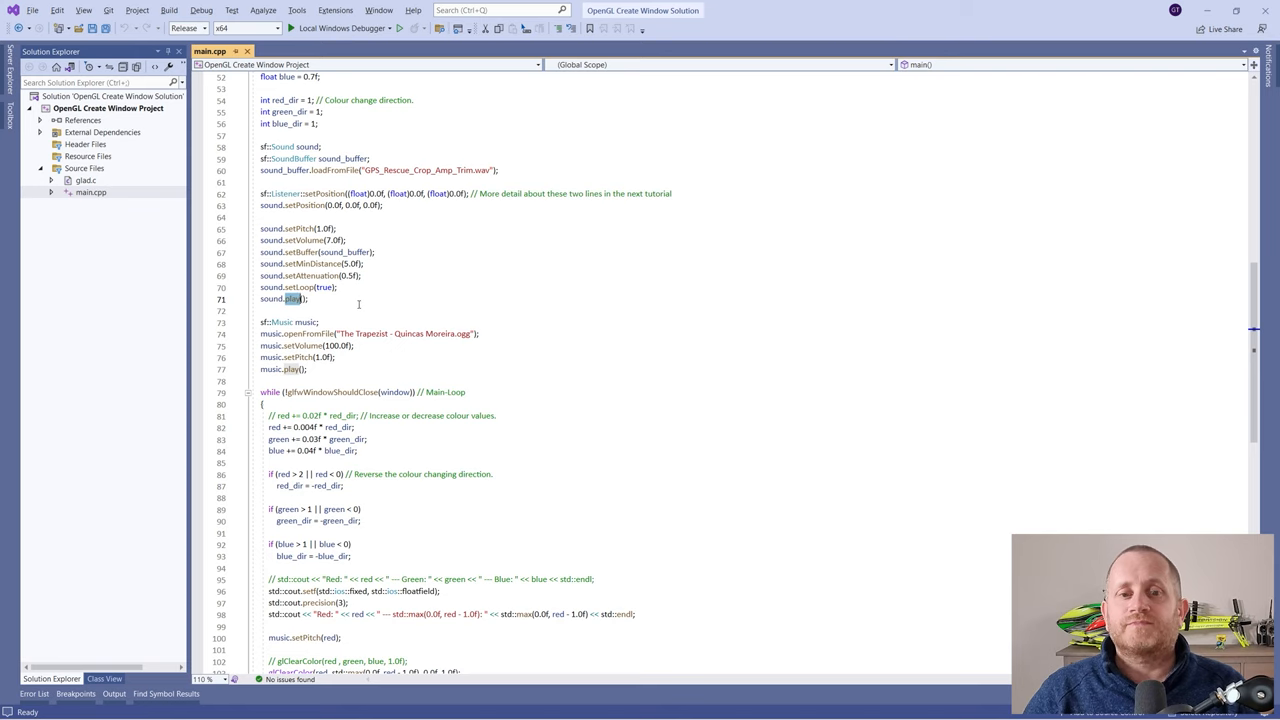
double_click(305, 321)
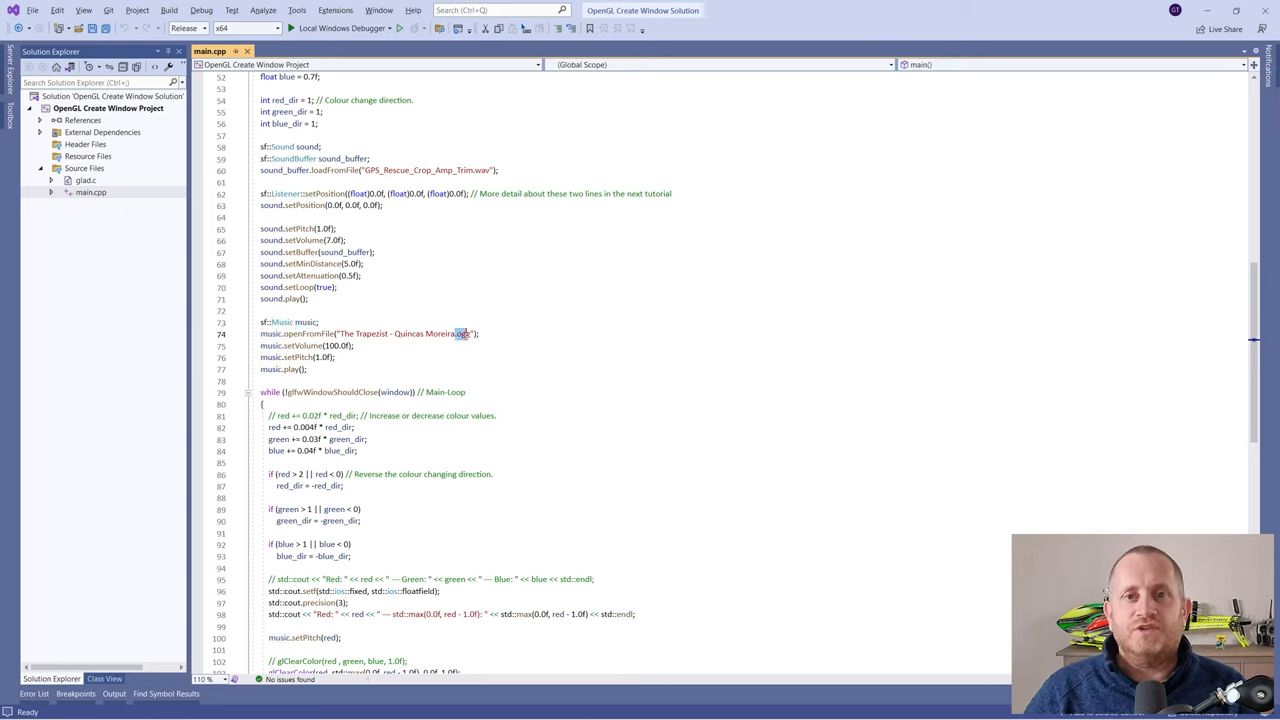
mouse_move(536, 290)
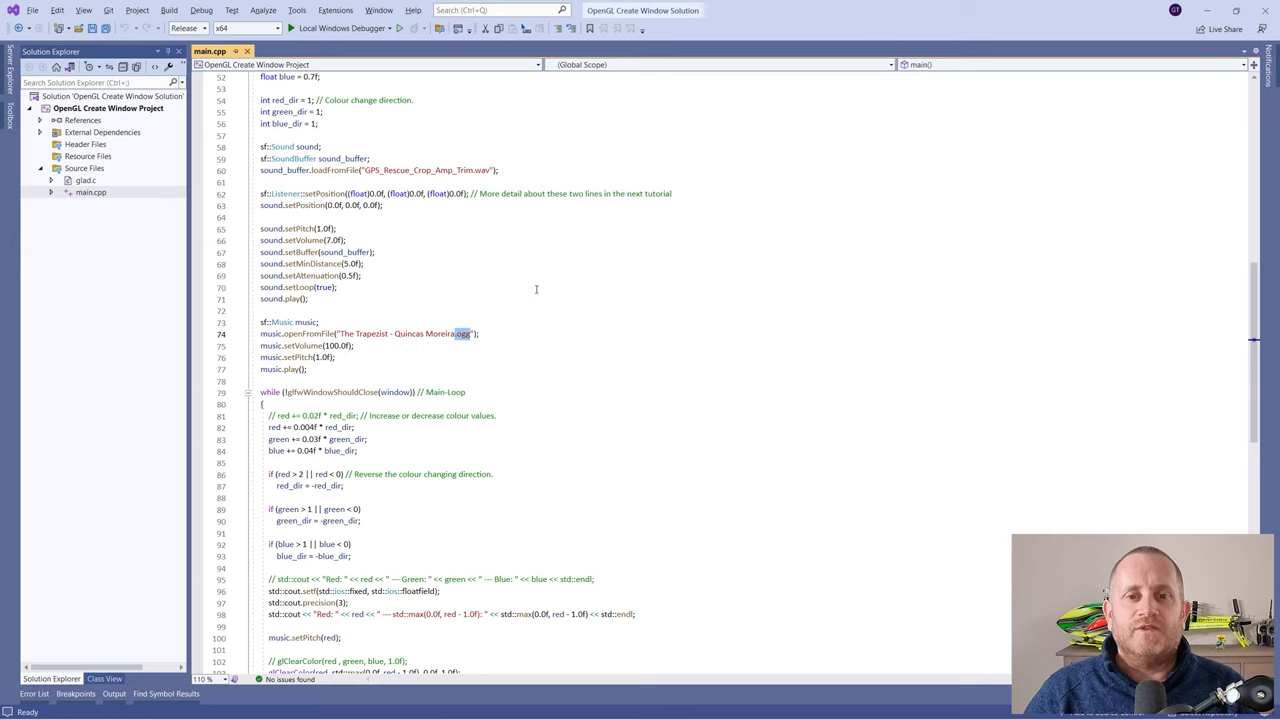